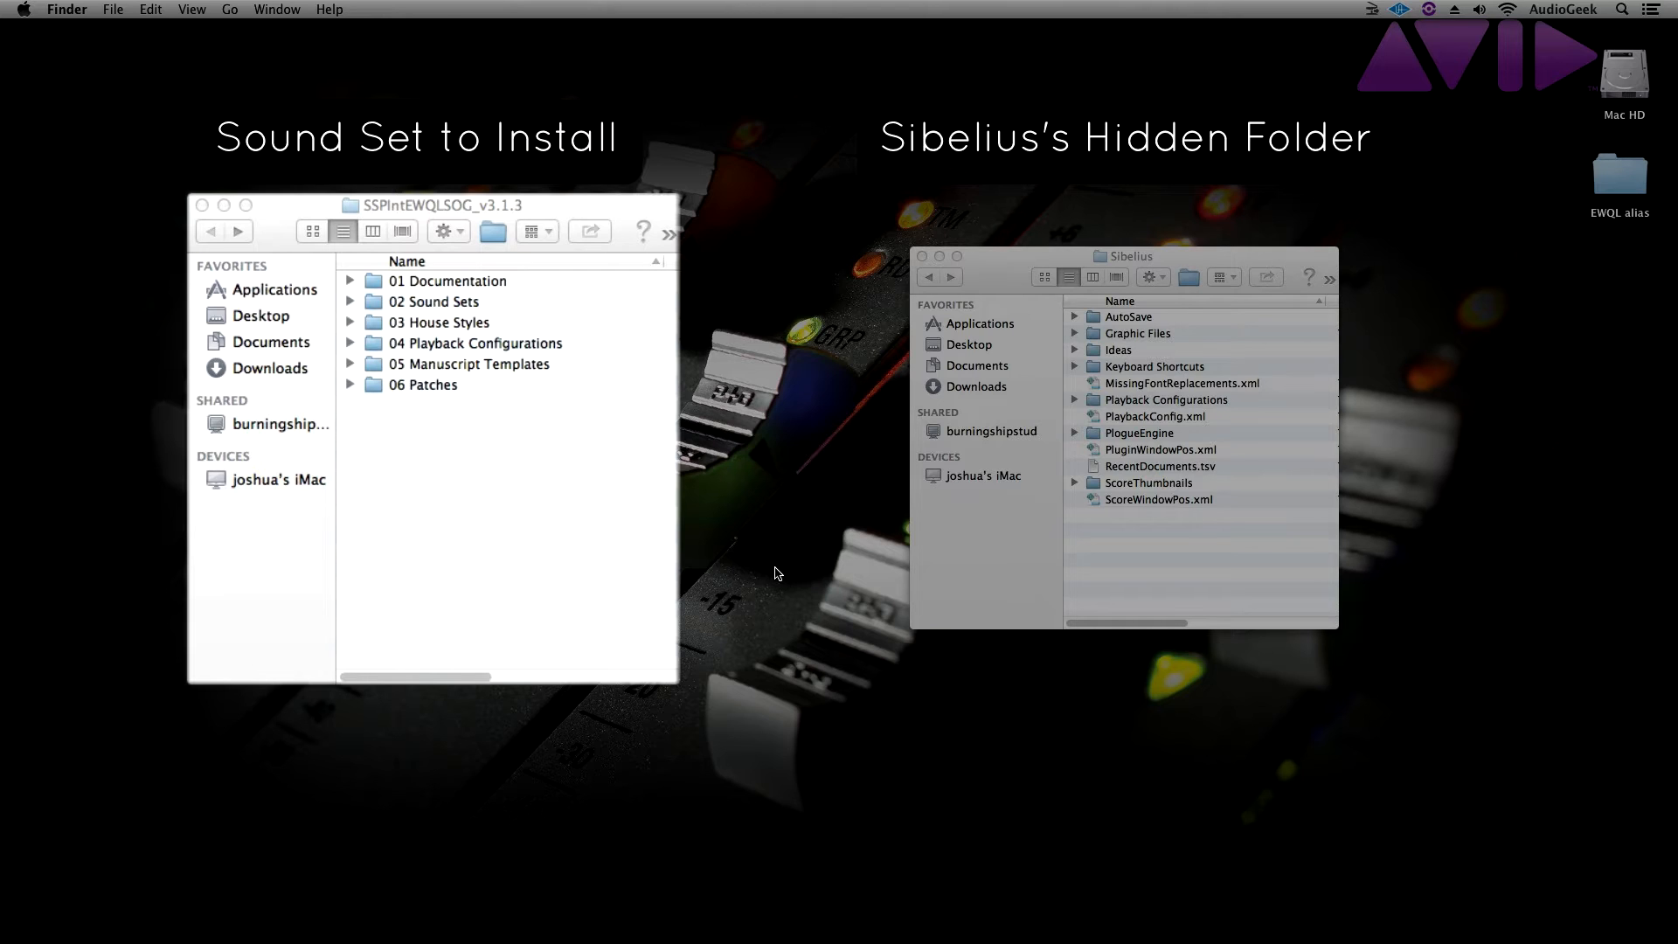
Step: Browse through the EWQLSO sound set folders in Finder
click(447, 280)
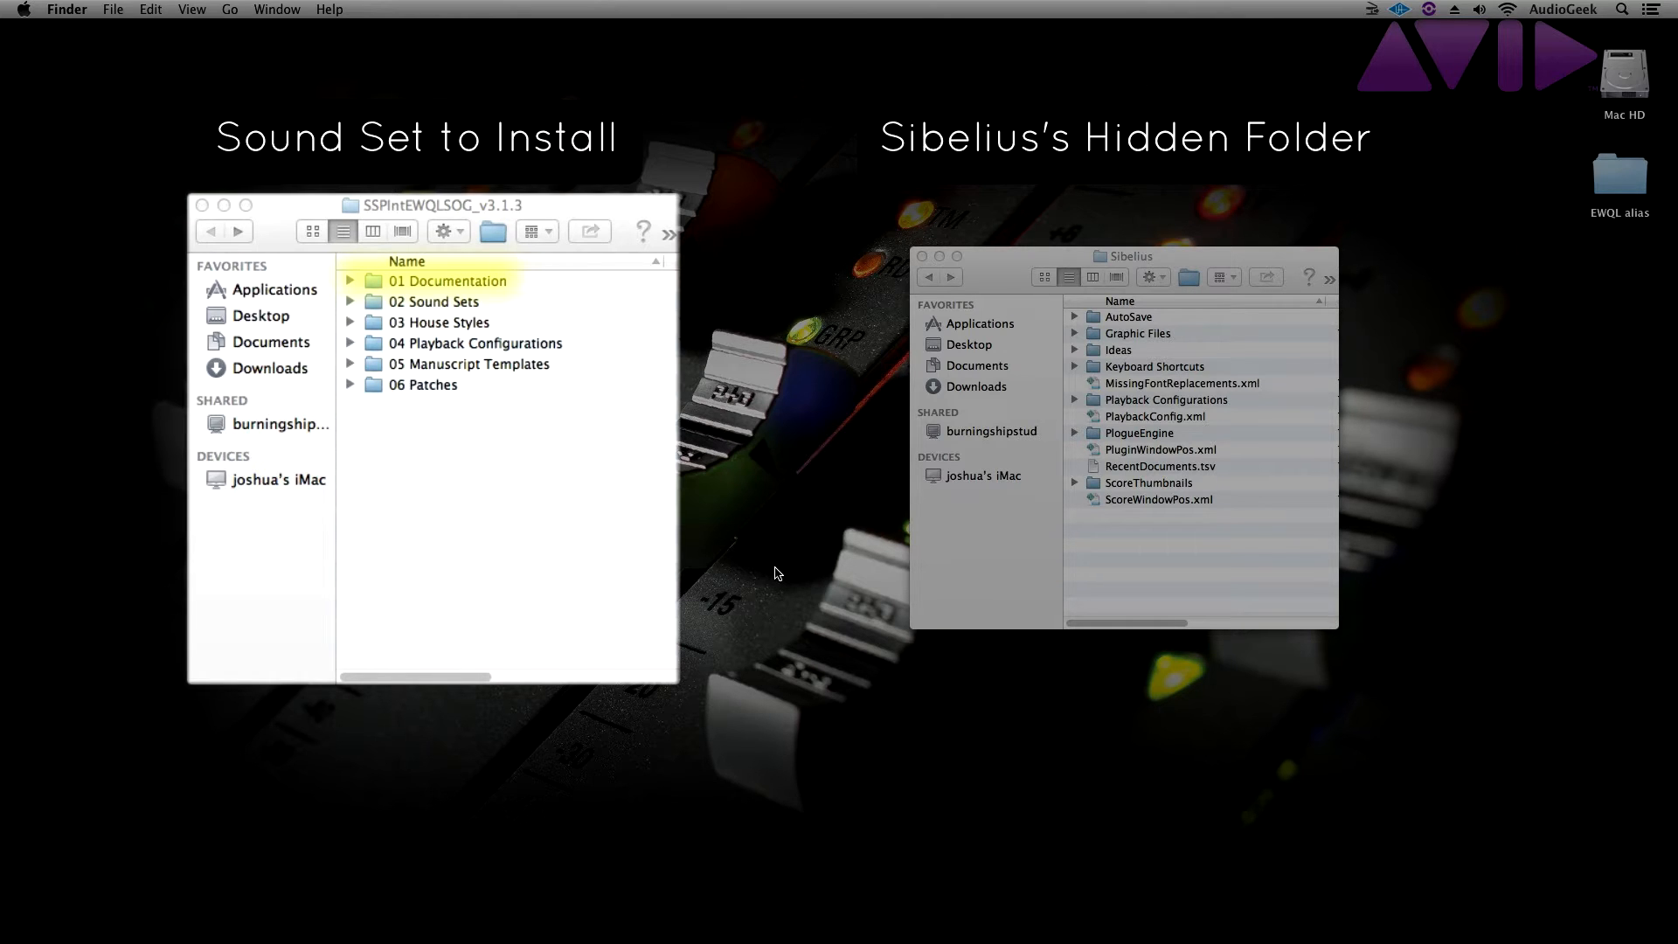
click(434, 301)
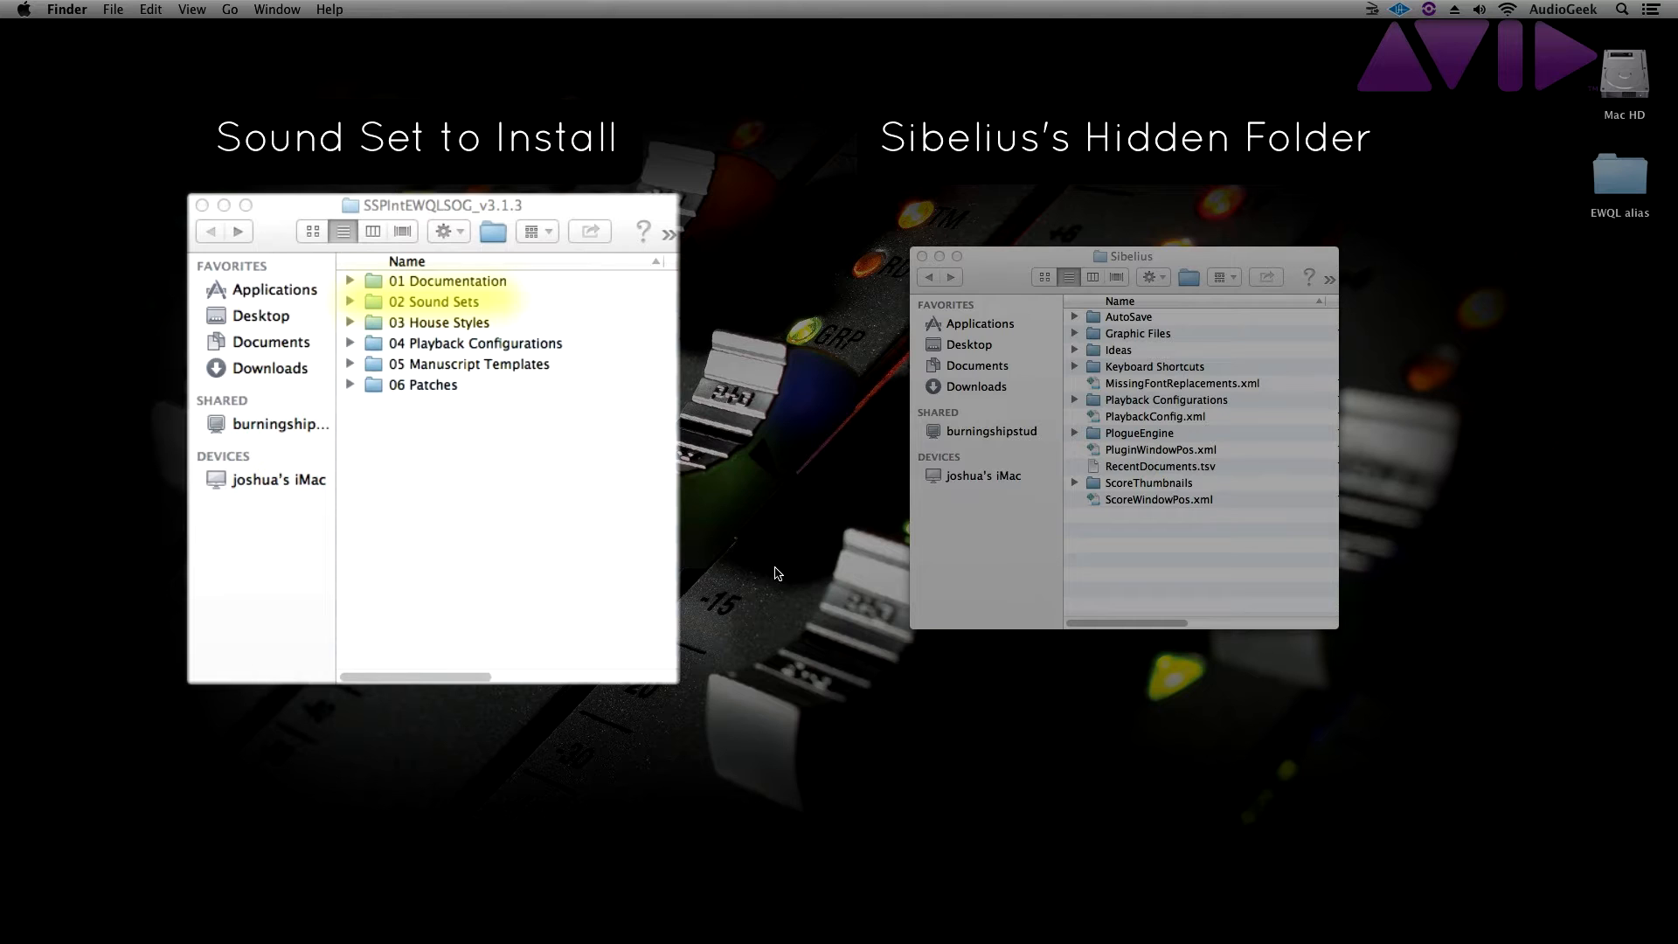
click(433, 300)
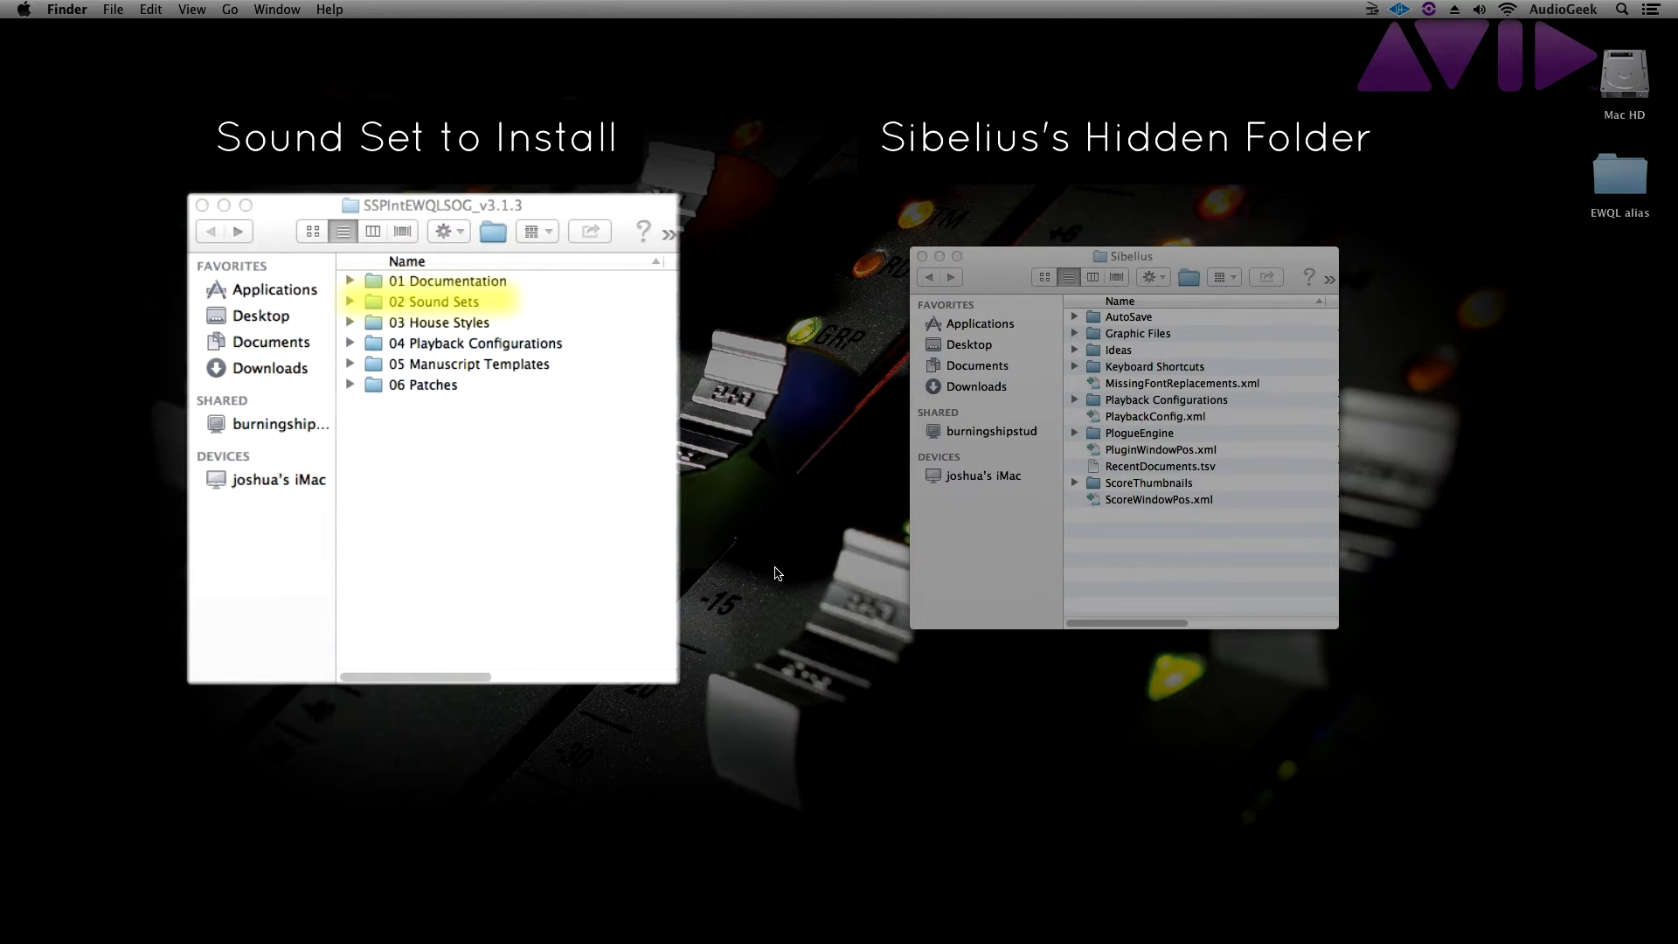
click(439, 322)
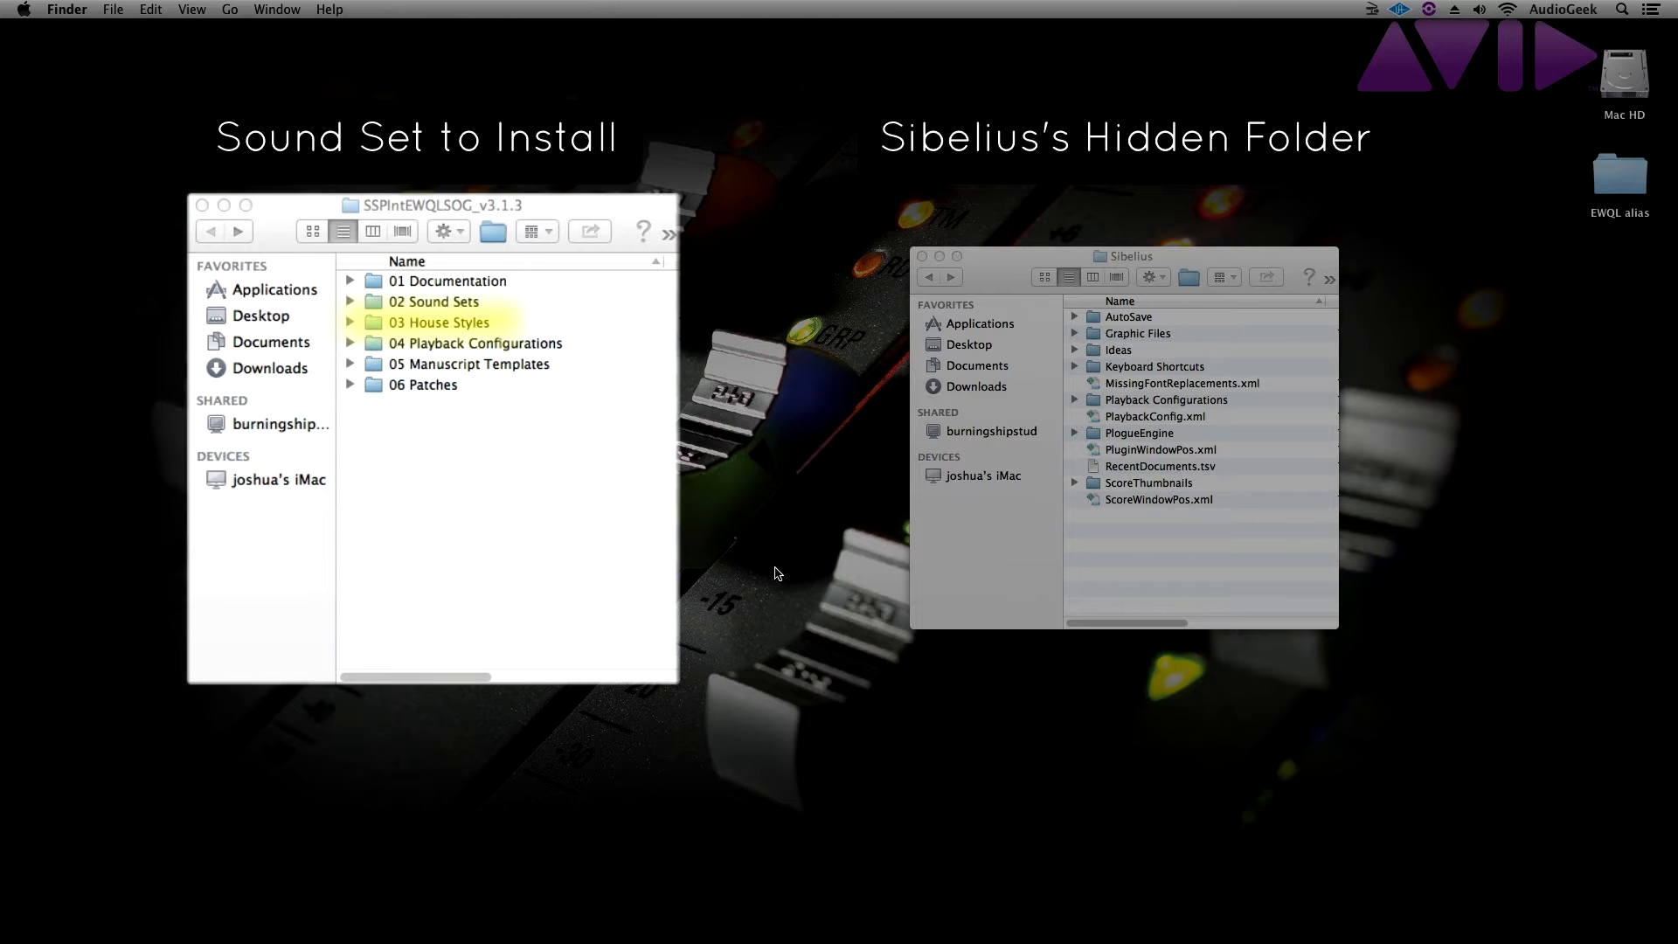
click(476, 342)
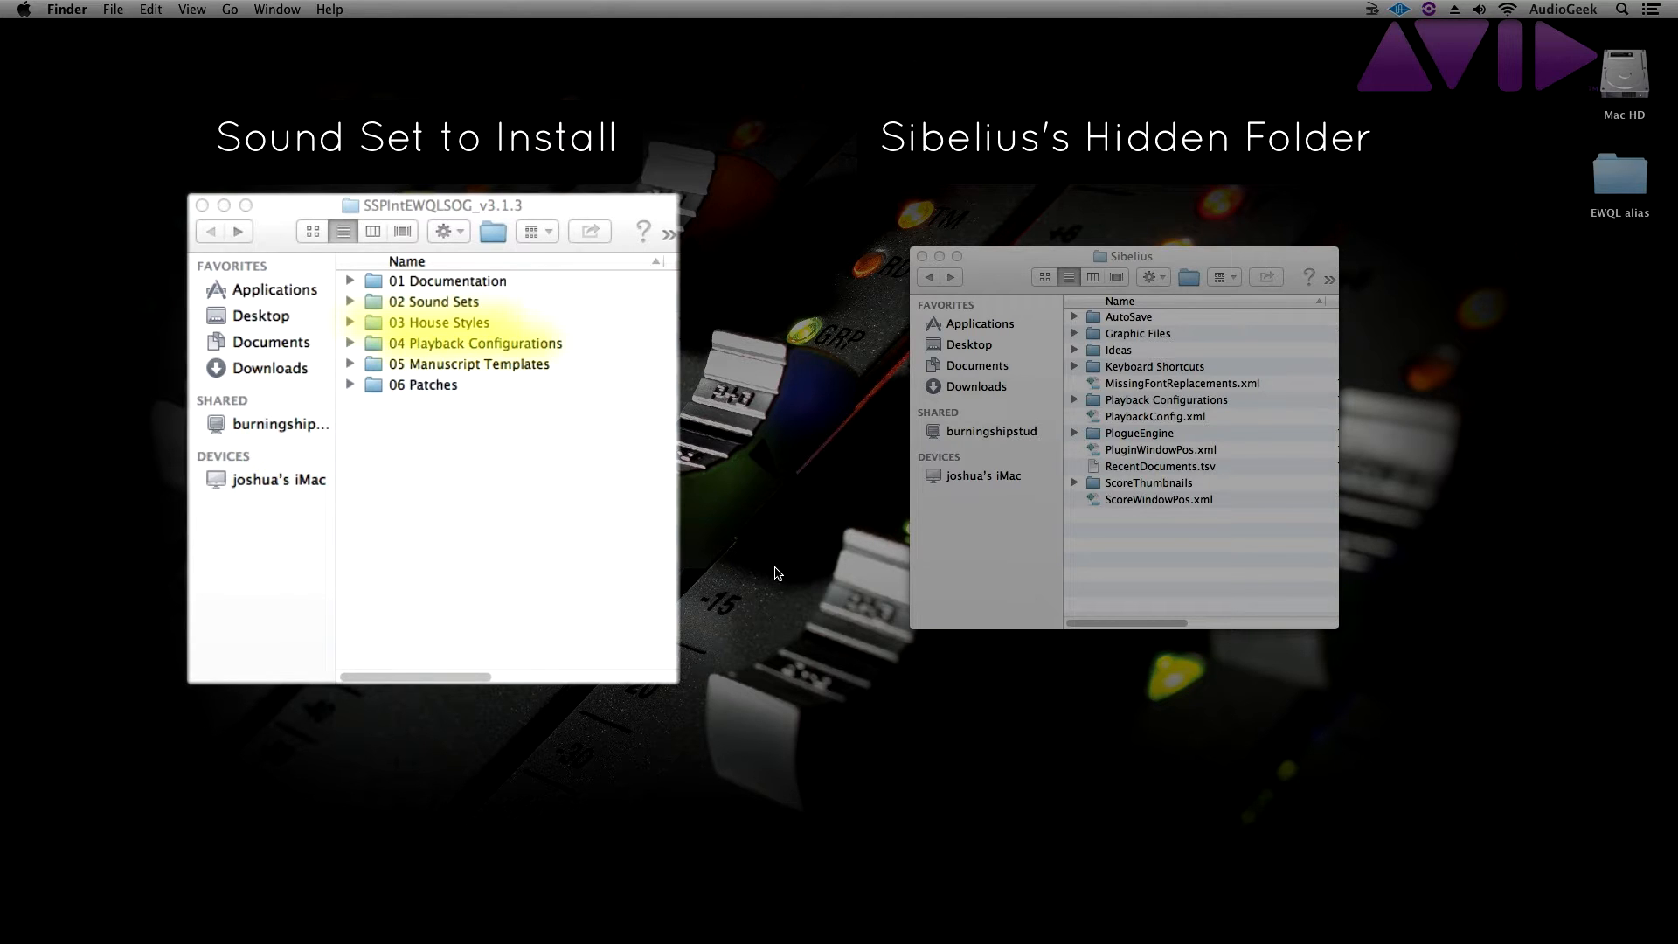
click(439, 322)
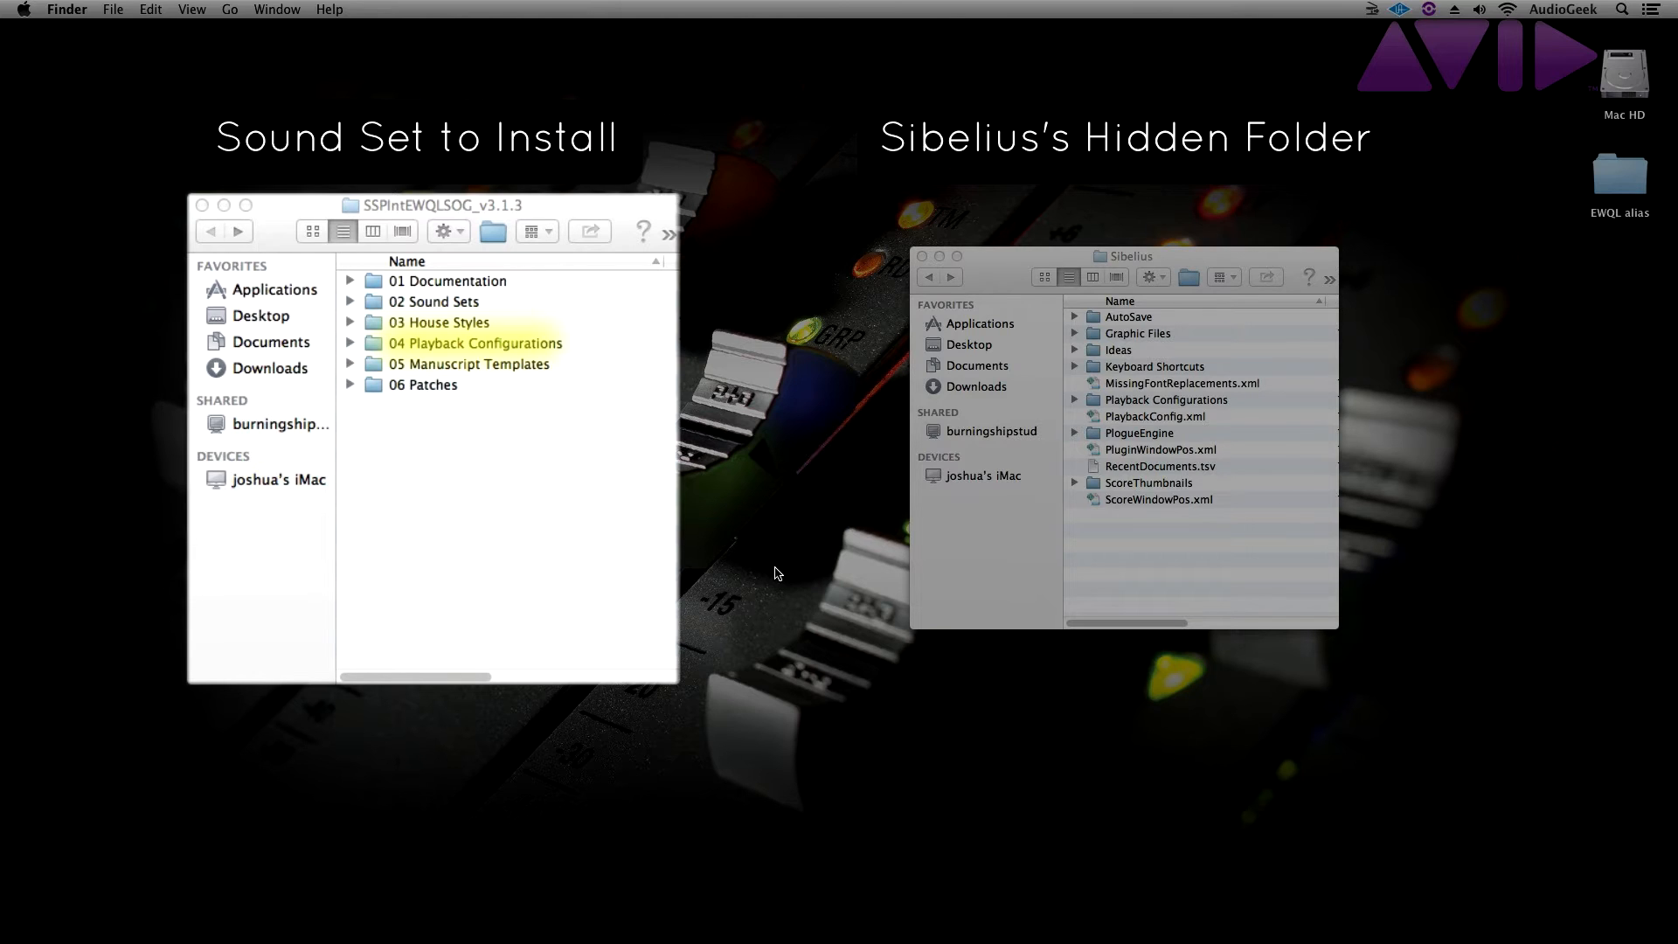
click(468, 363)
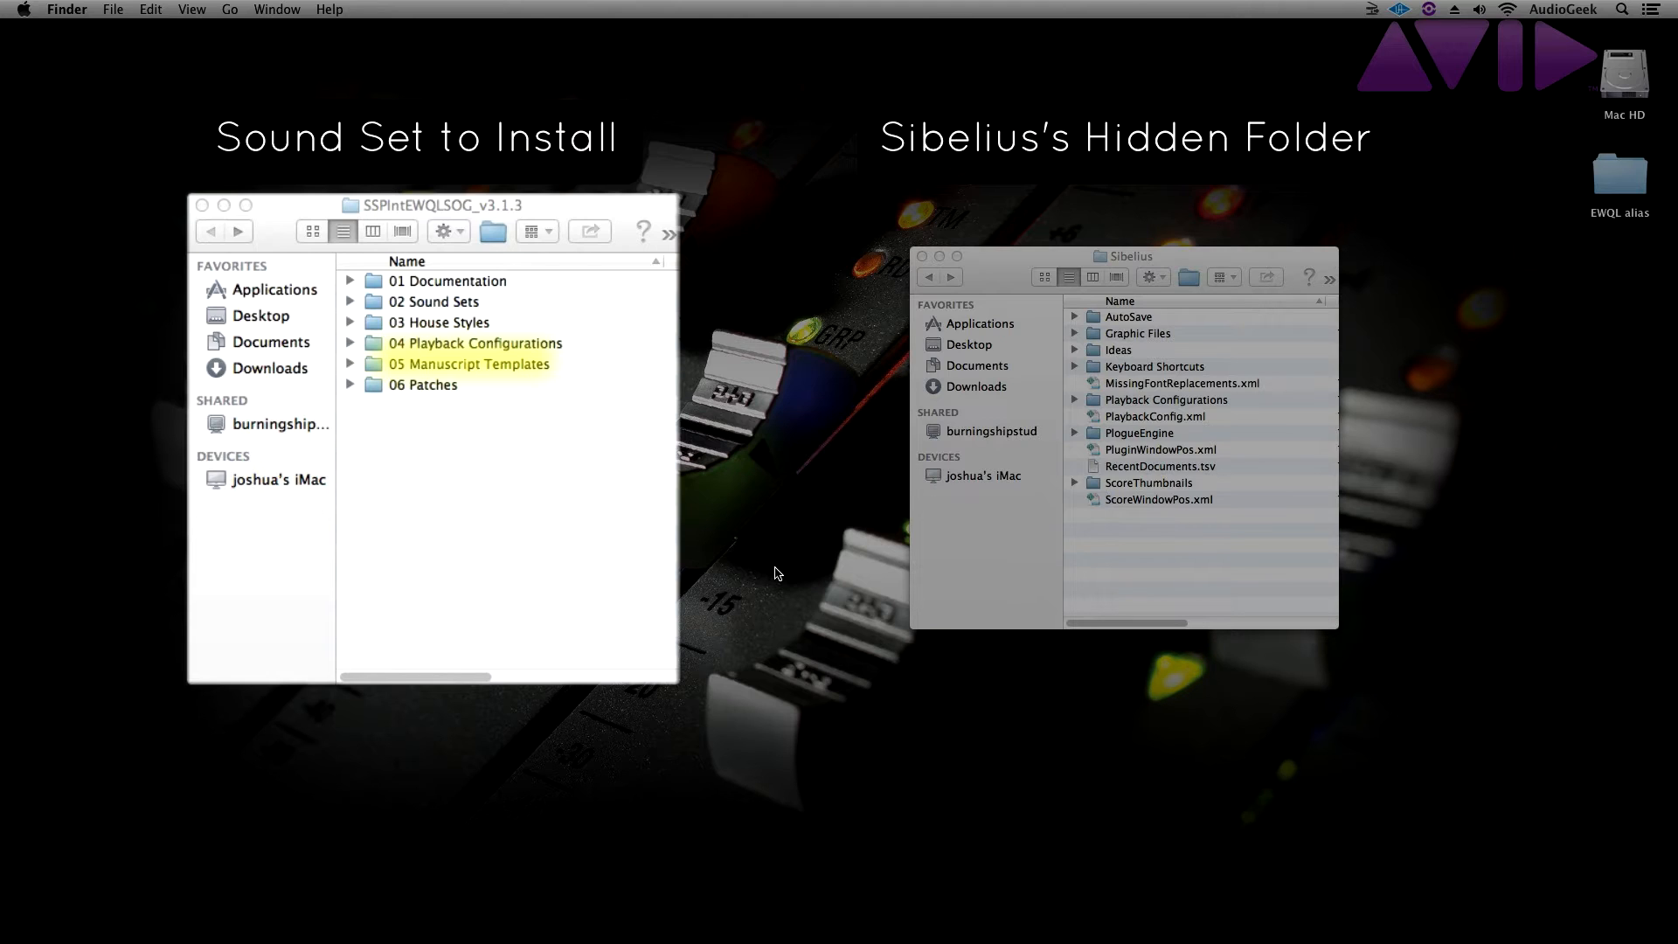
click(423, 384)
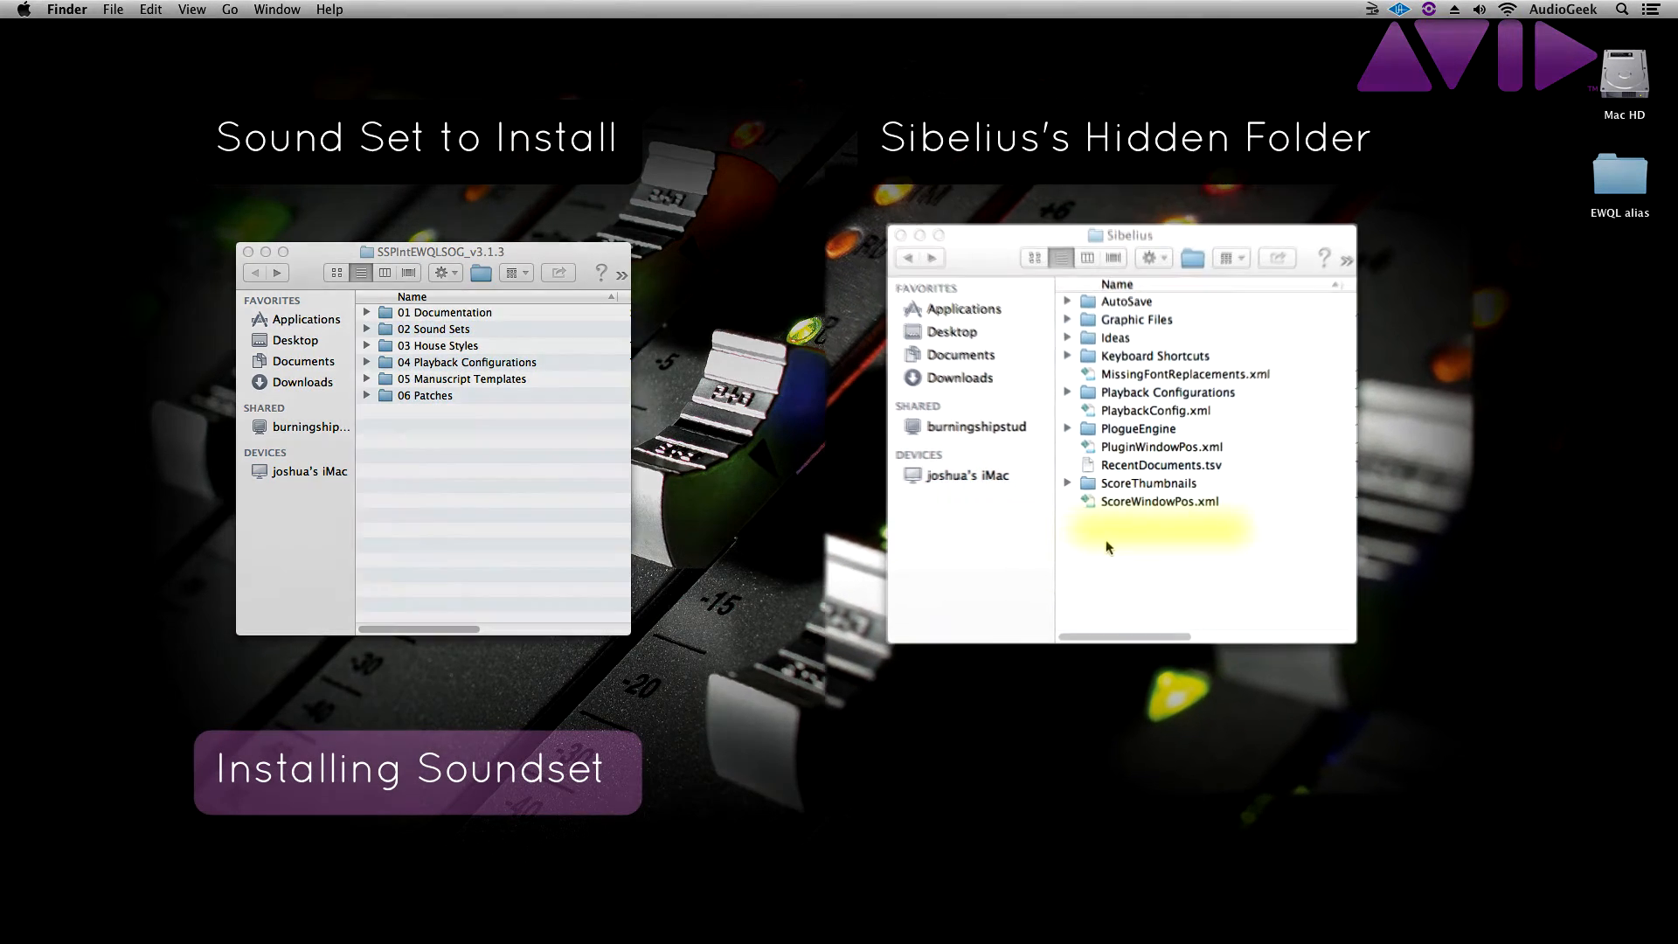
Step: Make a Sounds folder in the Sibelius folder and copy EWQLSO [Play] v3.xml into it
right_click(1159, 546)
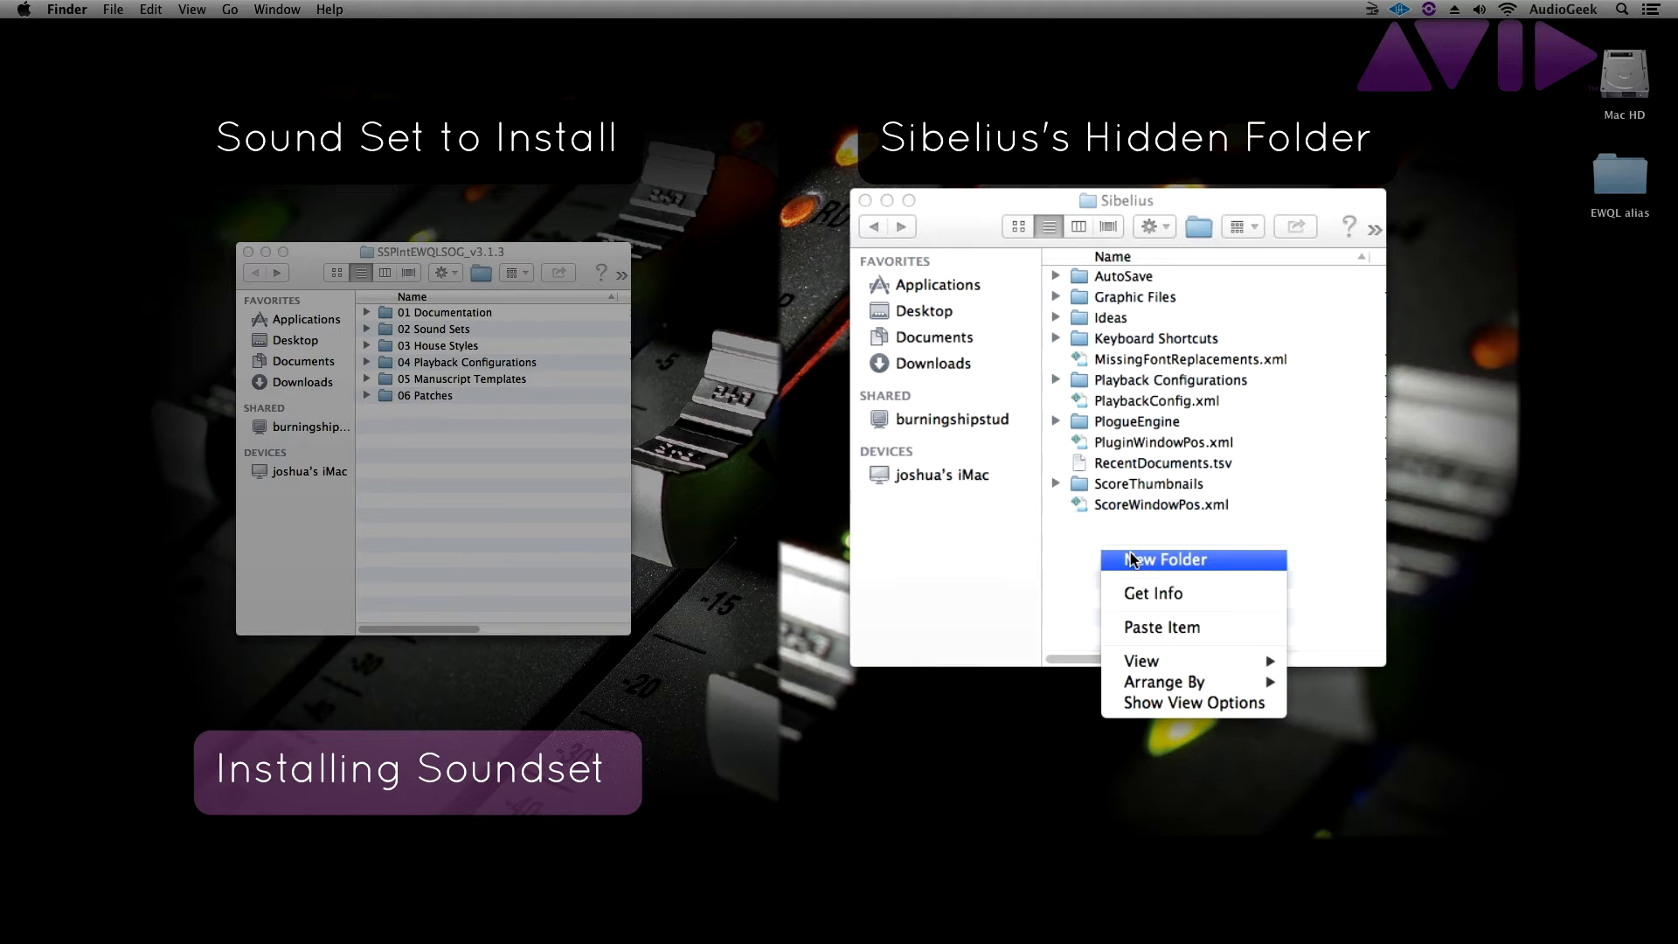
click(1165, 558)
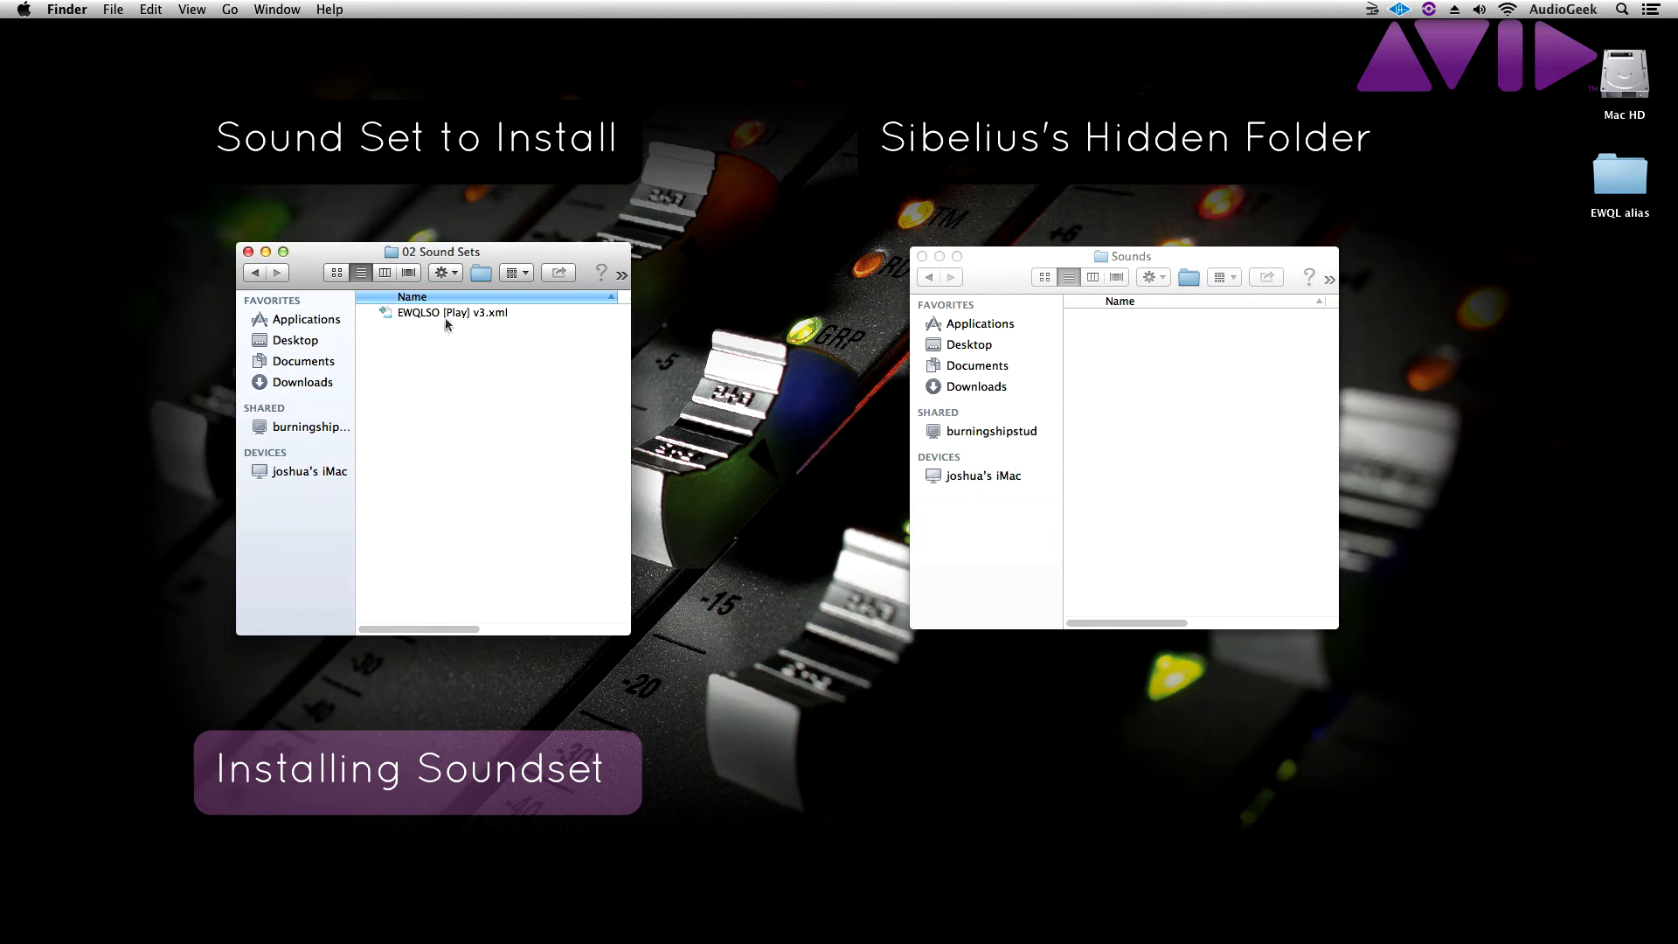
click(453, 311)
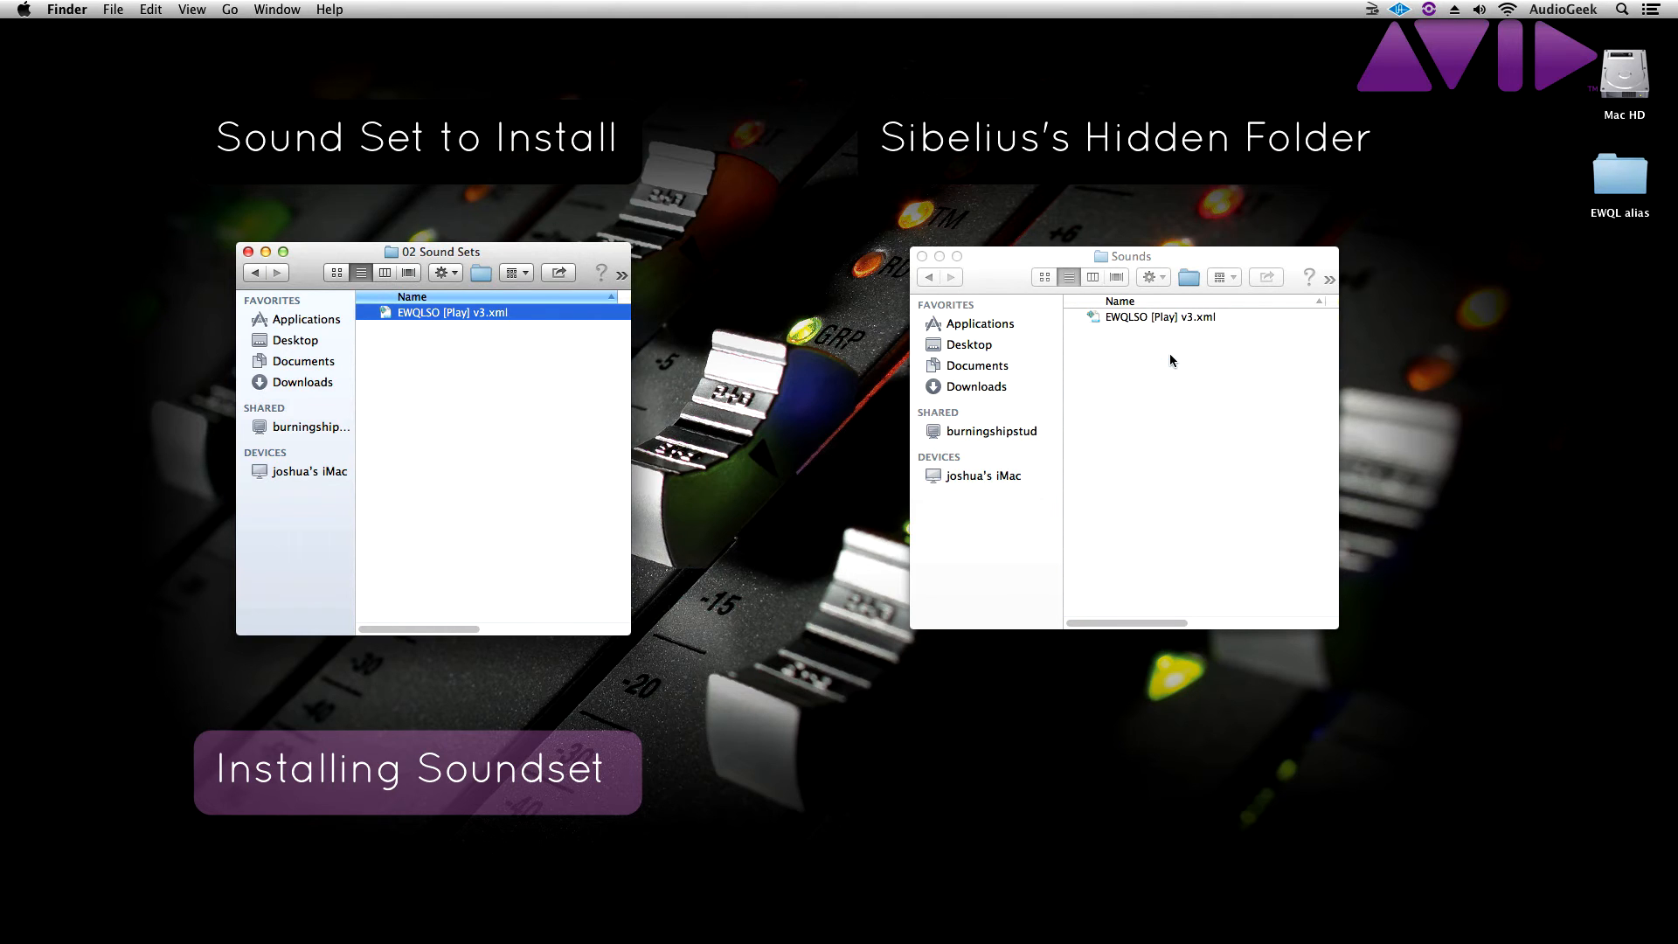
click(927, 276)
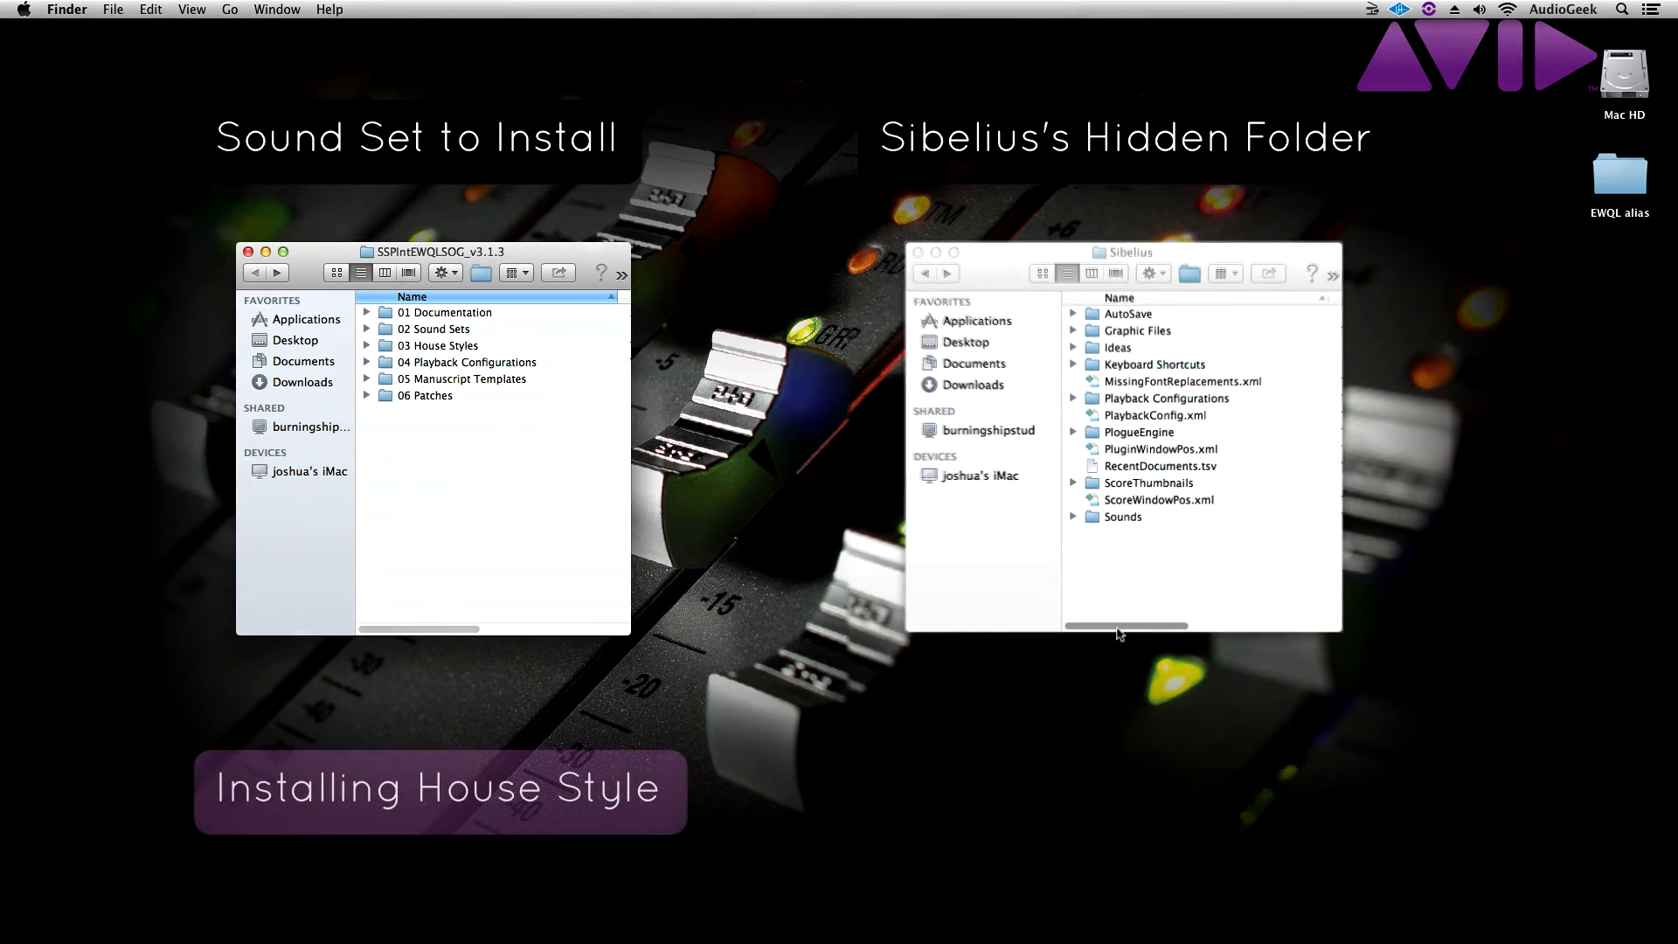
Step: Create and open a House Styles folder, then select the EWQLSO .lib house style files
right_click(1178, 589)
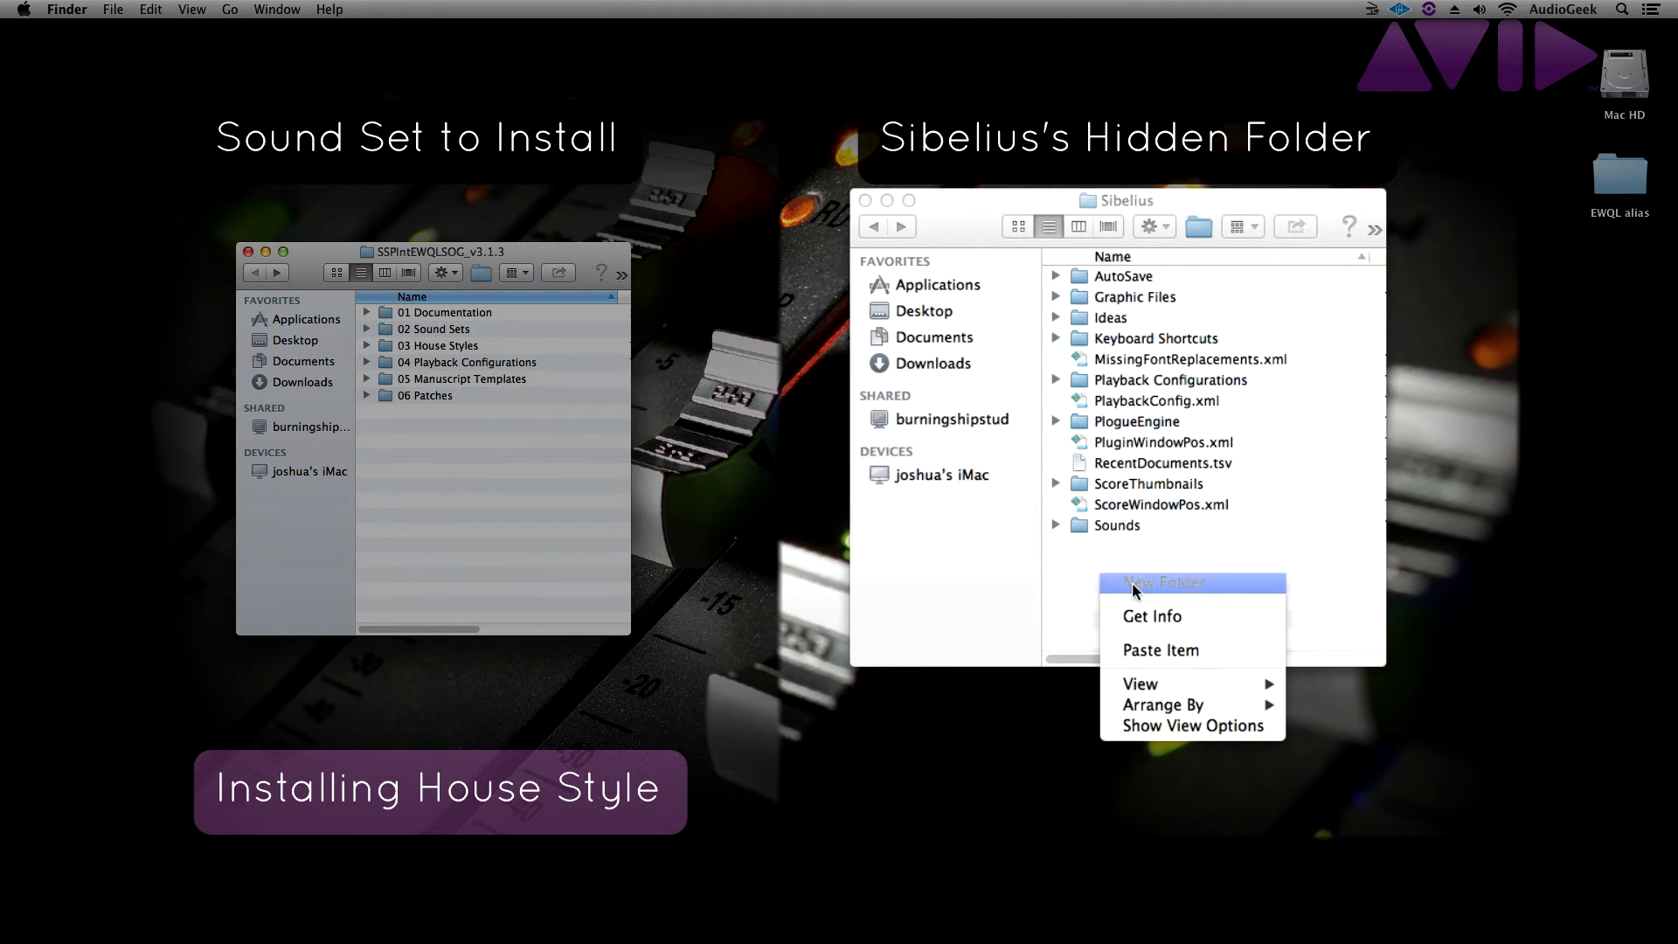
click(1163, 583)
text(House Styles)
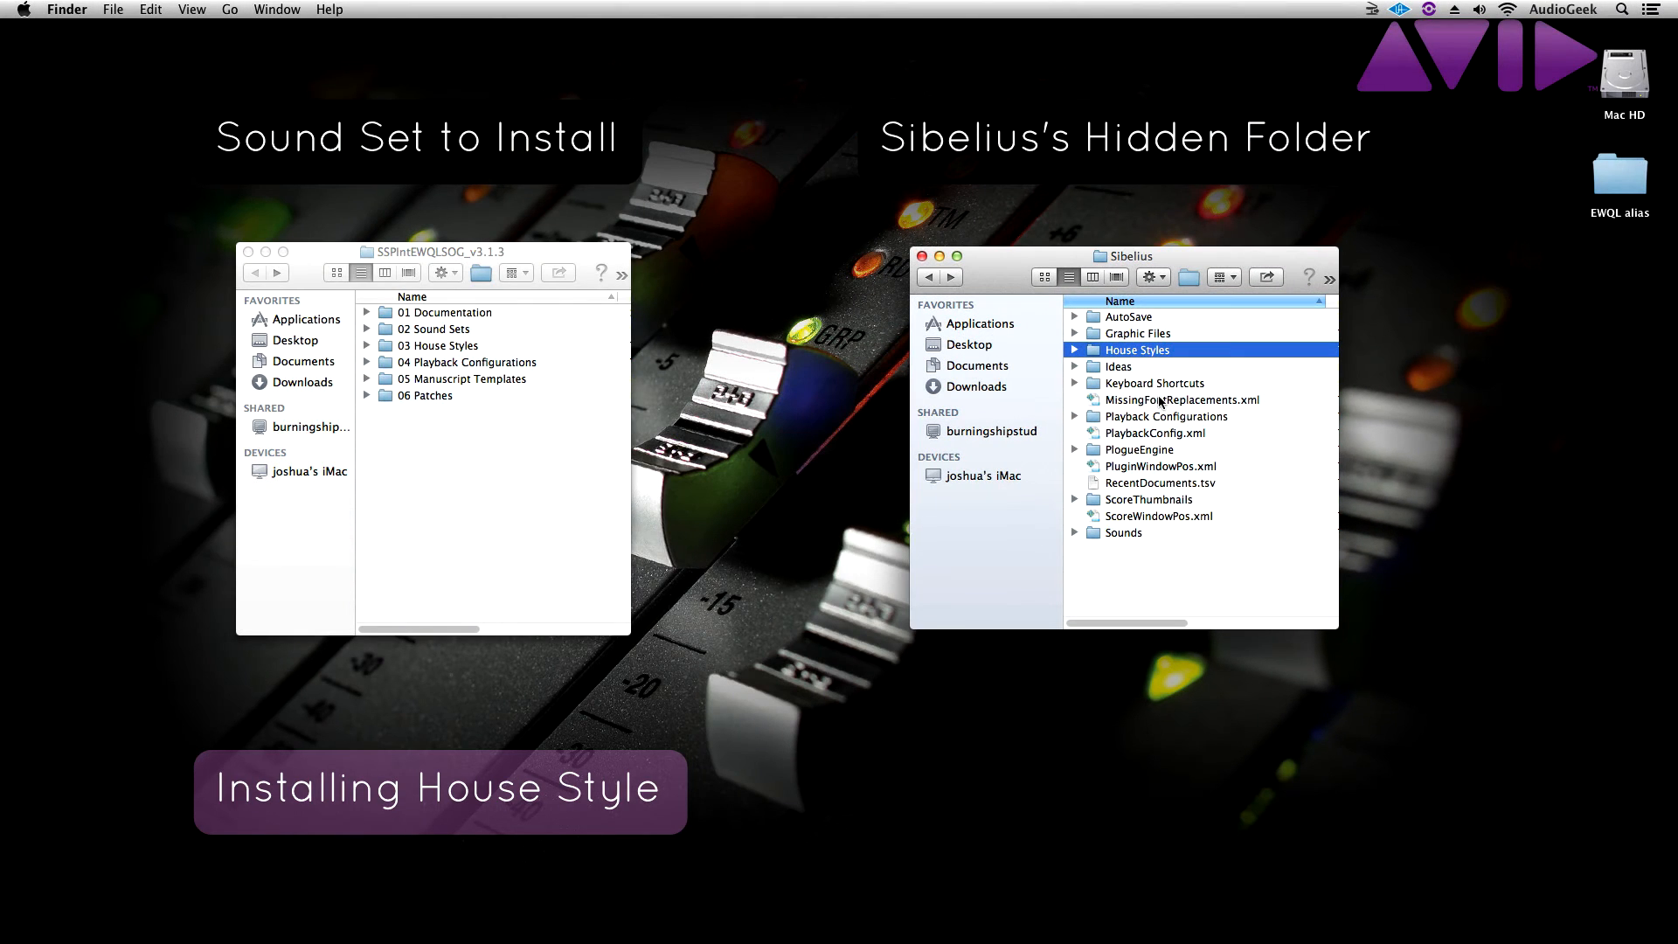
double_click(1137, 349)
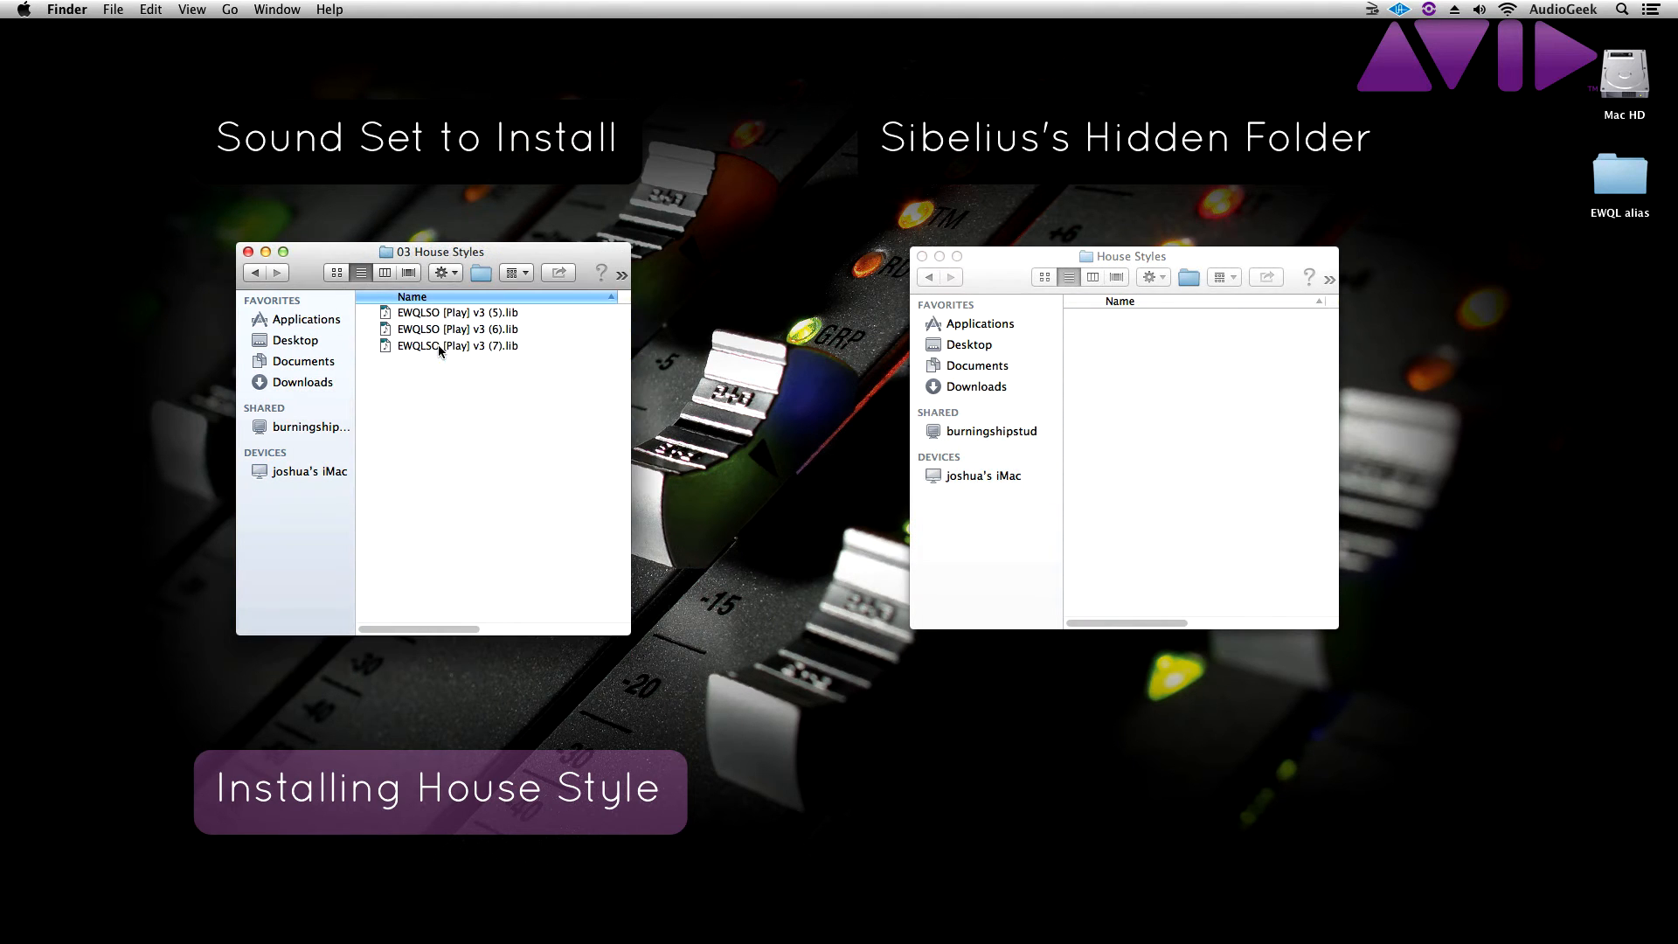
click(459, 344)
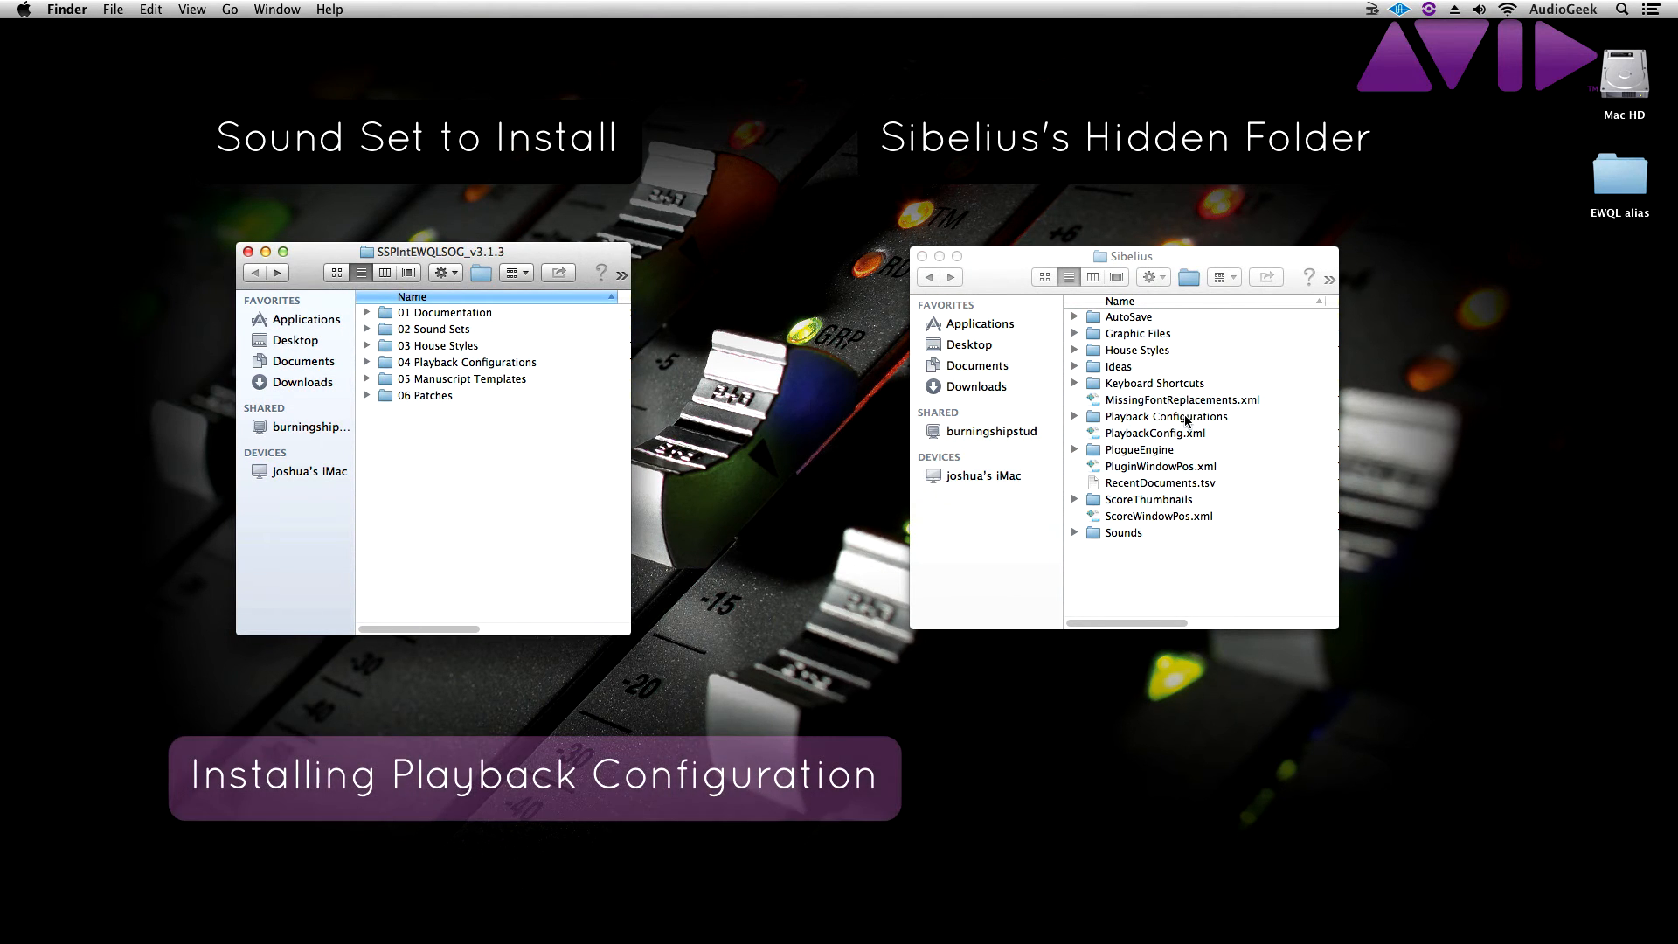
Step: Open Sibelius's Playback Configurations folder and the sound set's 04 Playback Configurations > Mac folder
double_click(1167, 416)
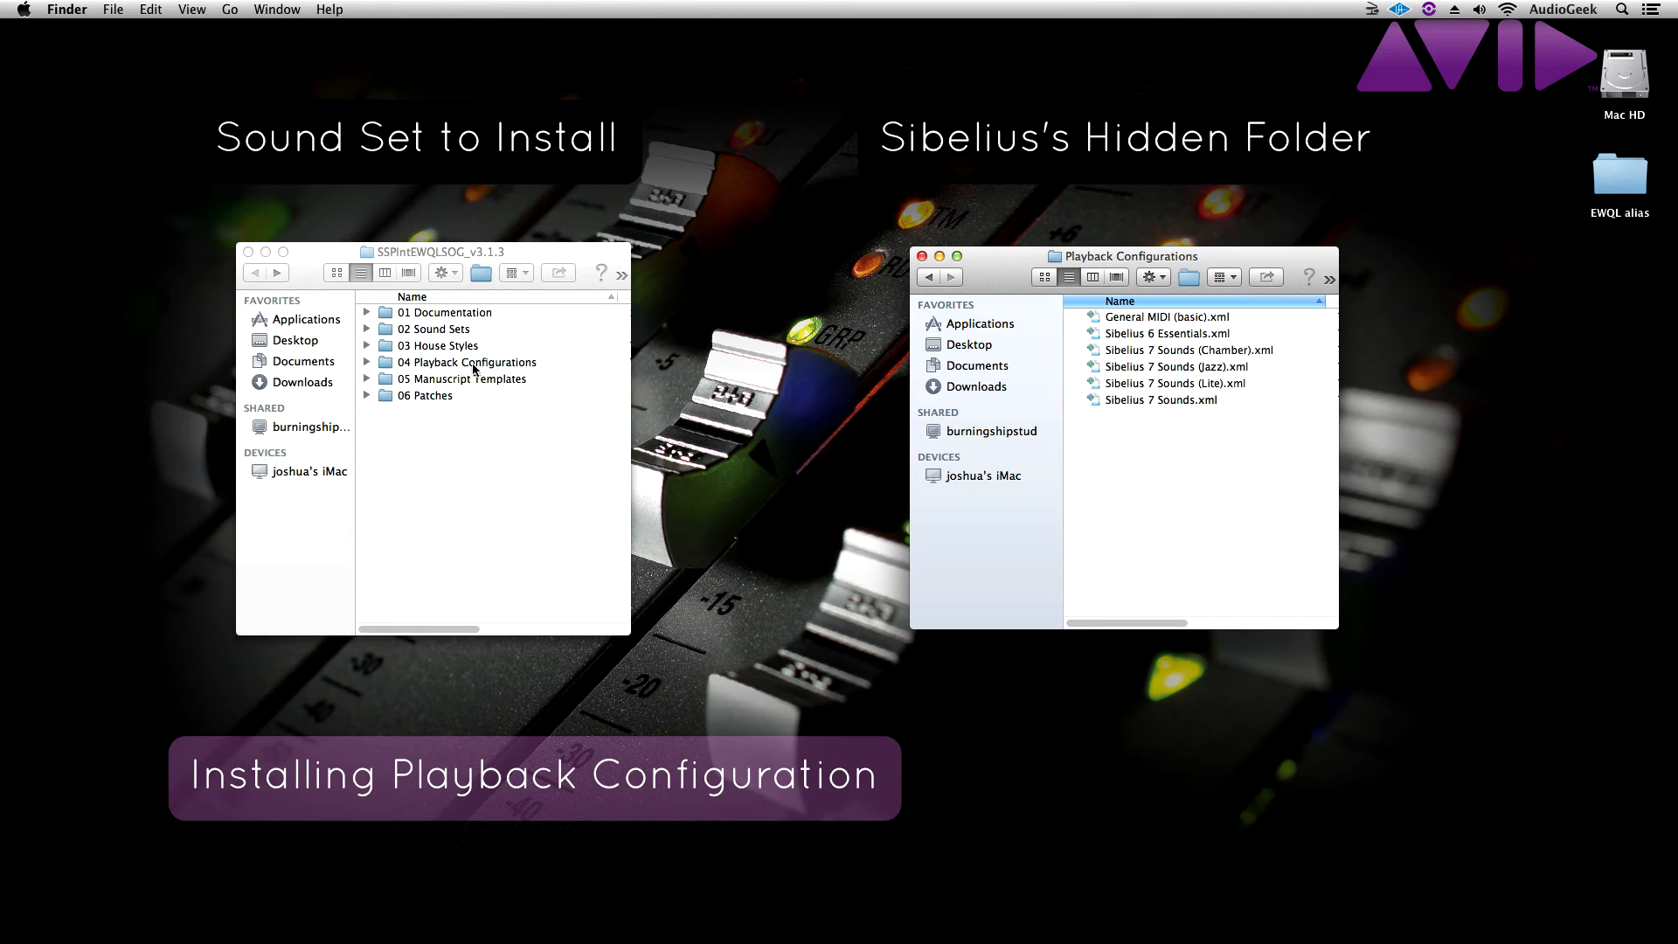
double_click(469, 362)
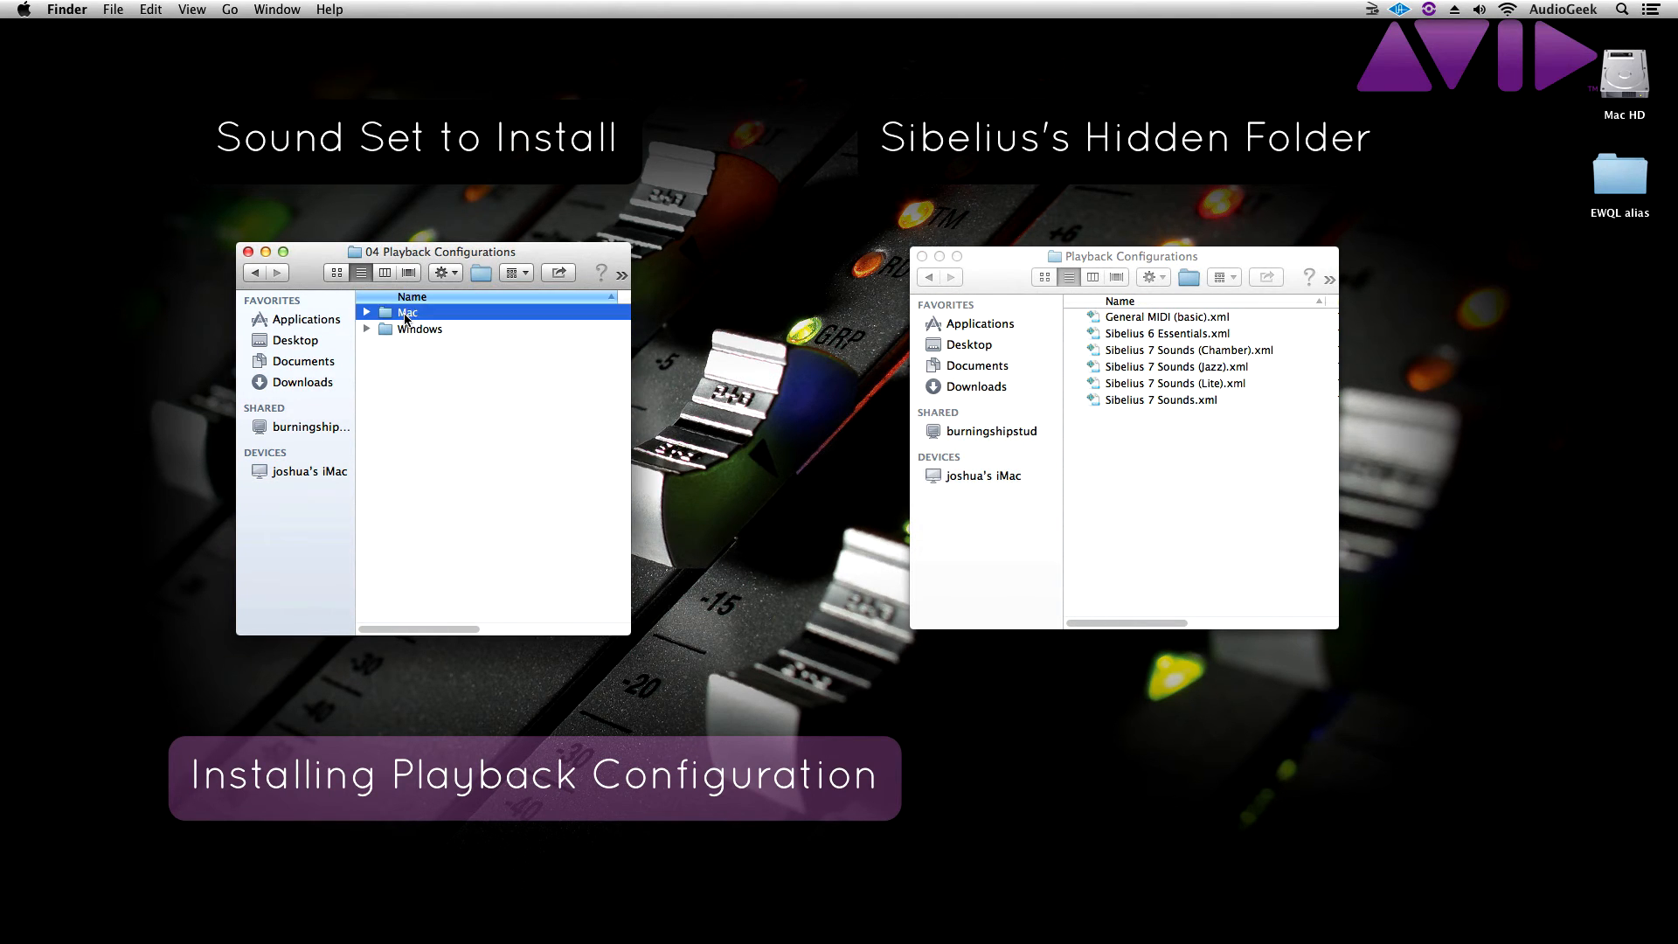
double_click(406, 311)
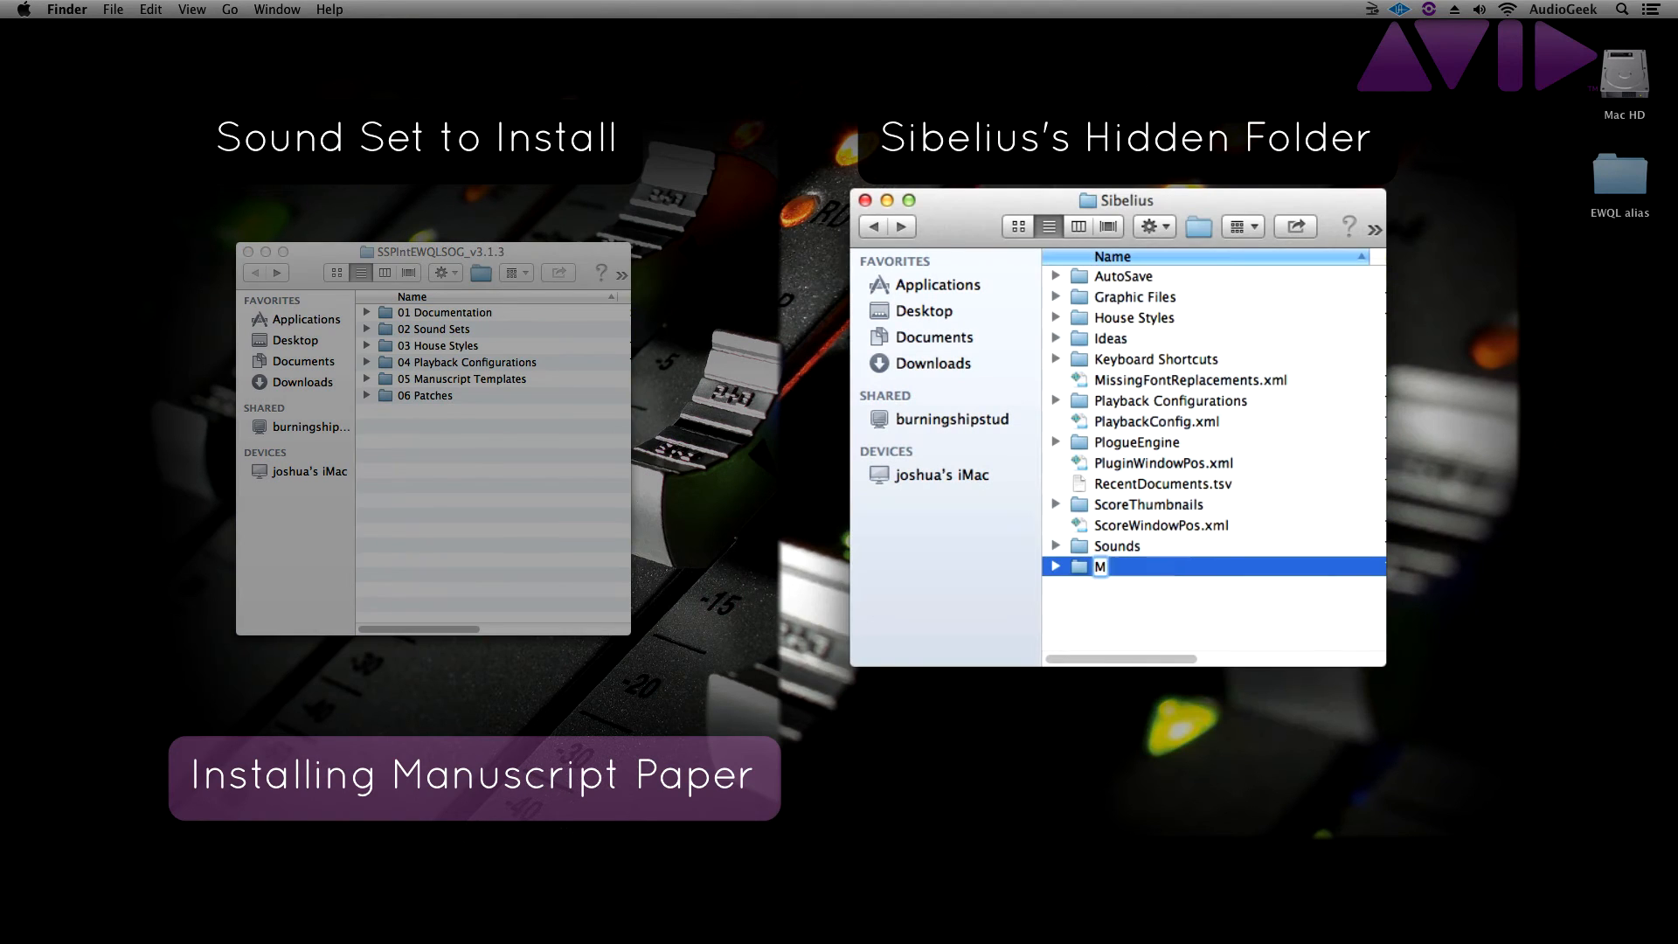
Step: Name the new folder 'Manuscript paper' and open the EWQL alias on the desktop
text(anuscript paper)
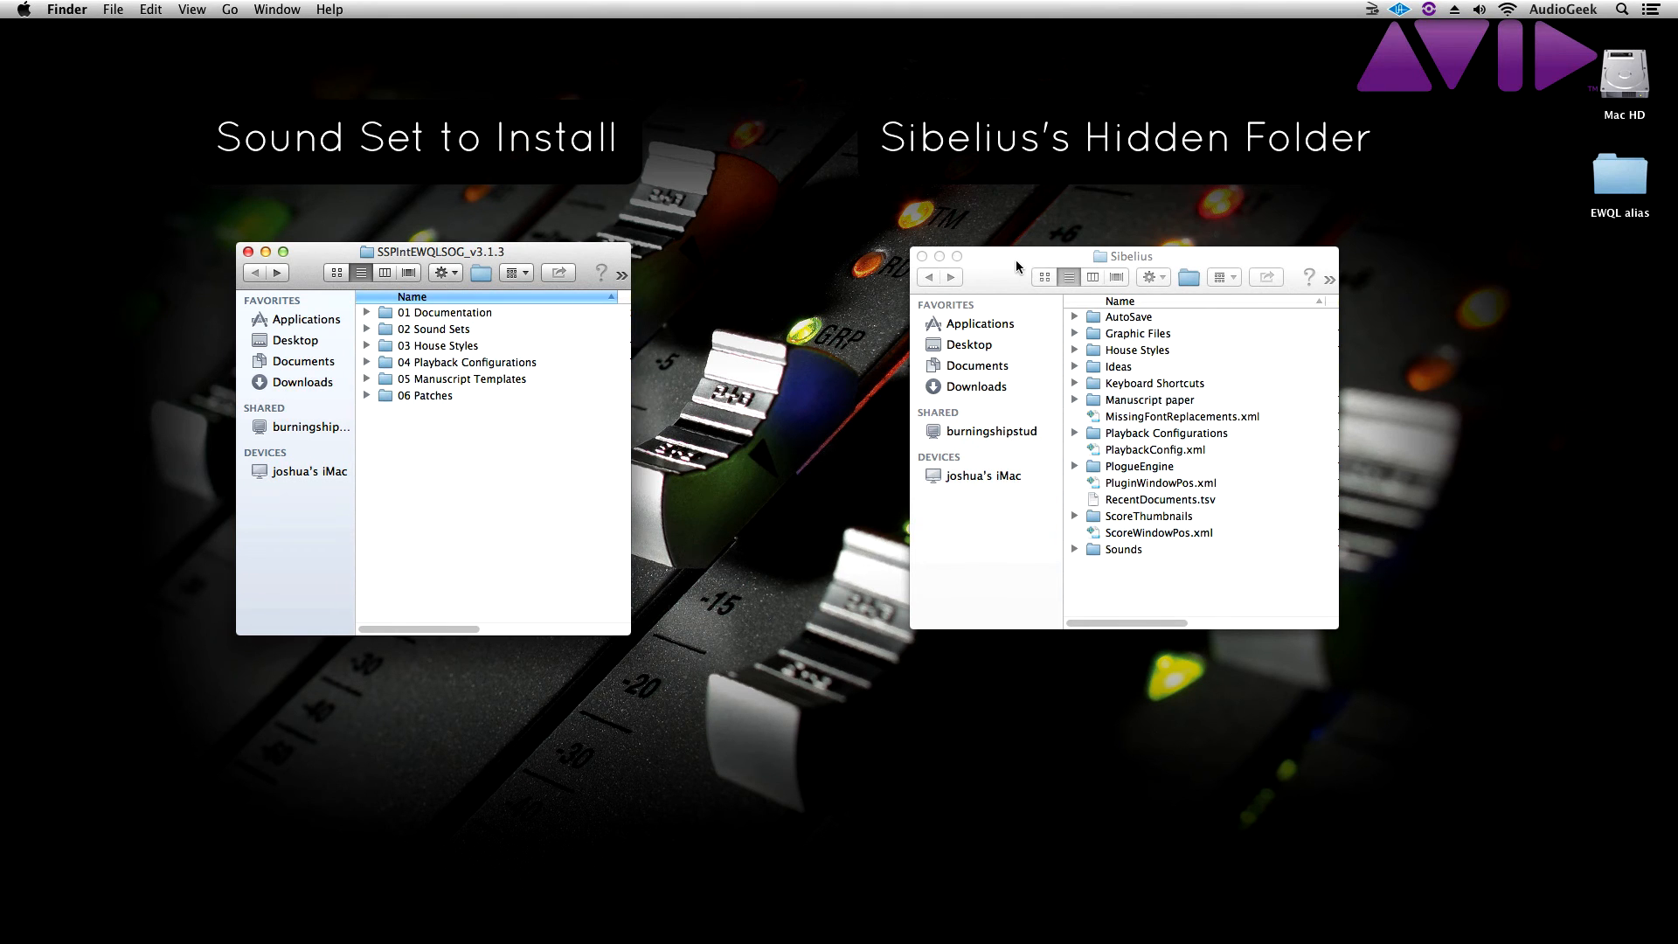
double_click(1620, 176)
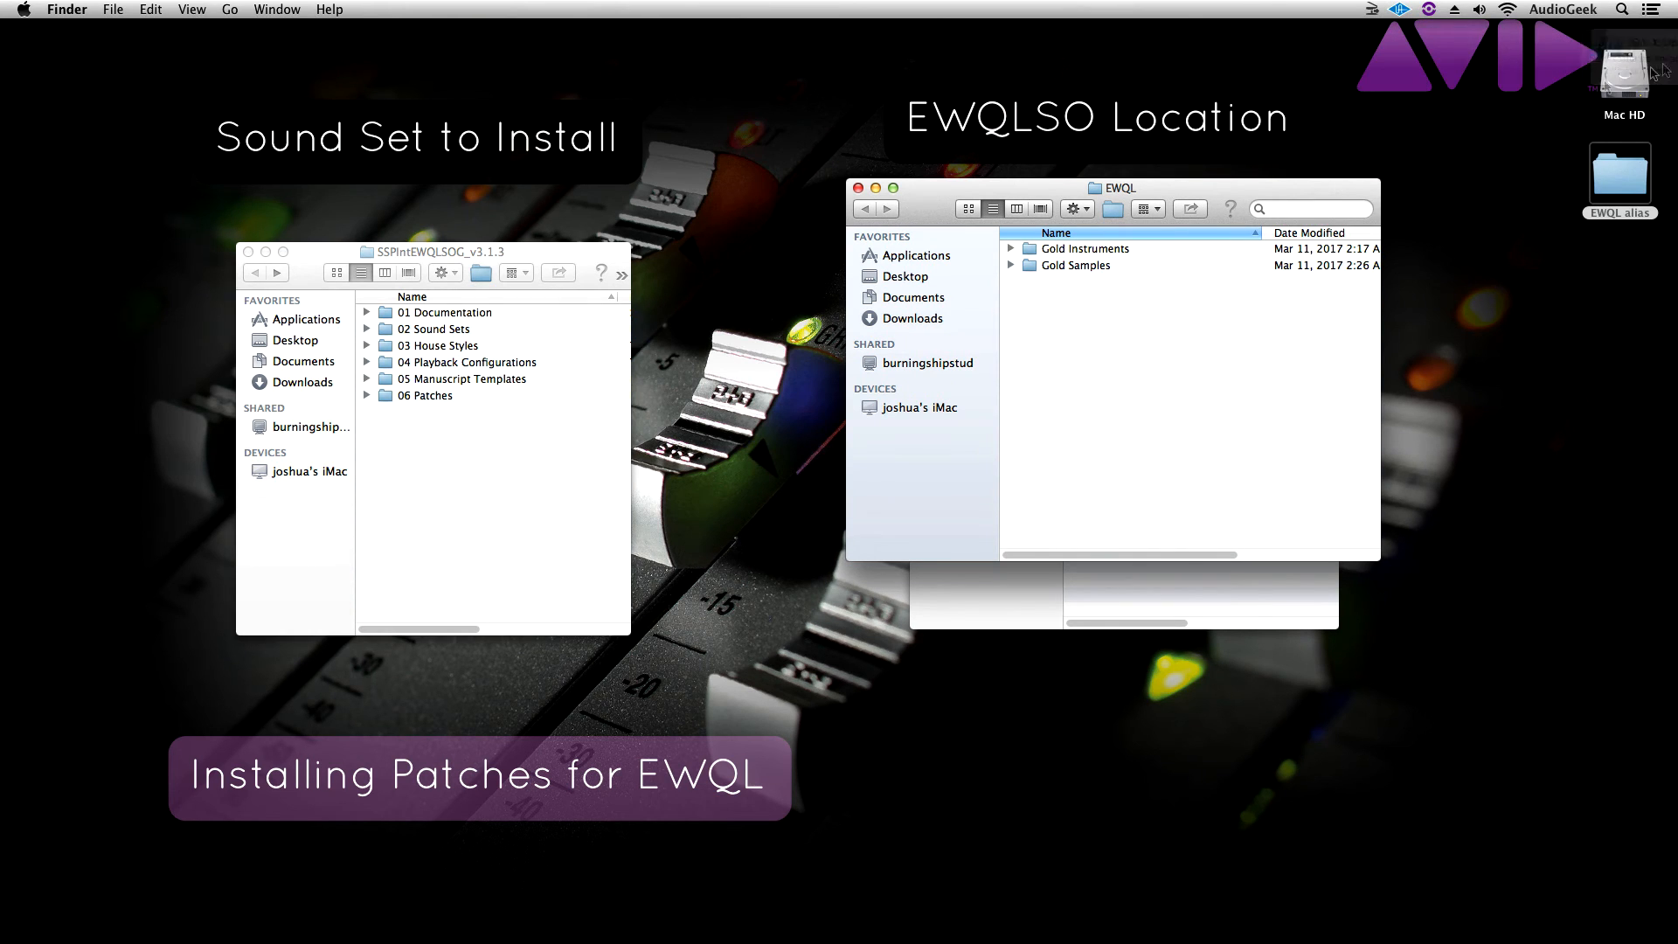
mouse_move(474, 387)
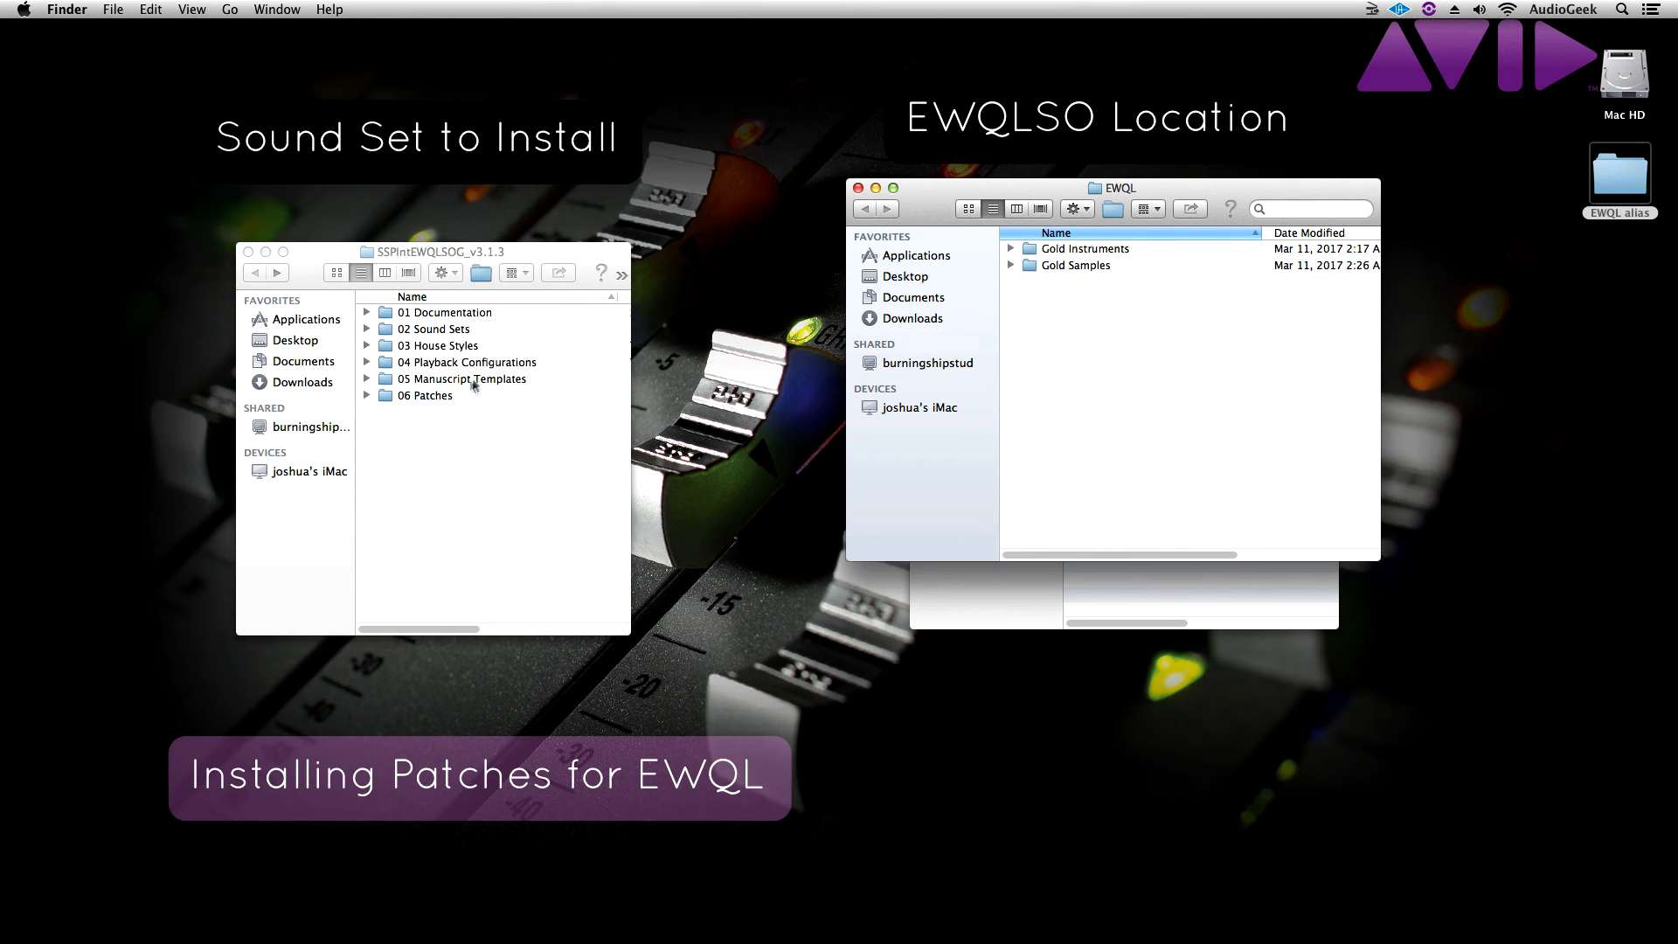
Step: Open the sound set's 06 Patches folder alongside the EWQL window
double_click(425, 396)
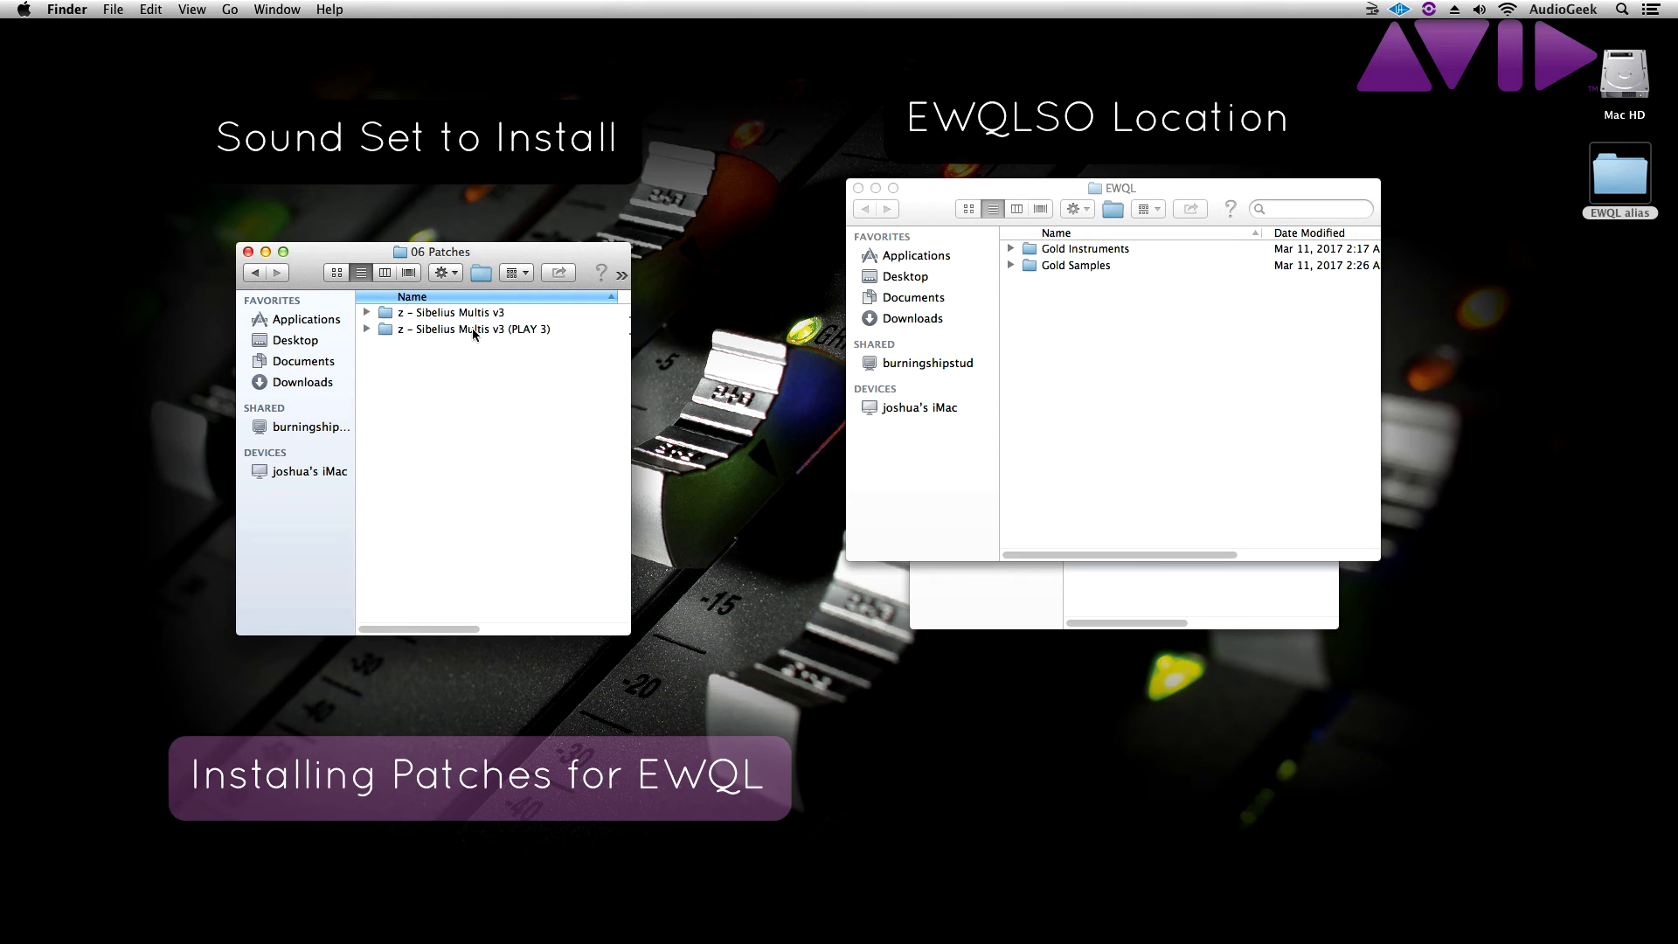